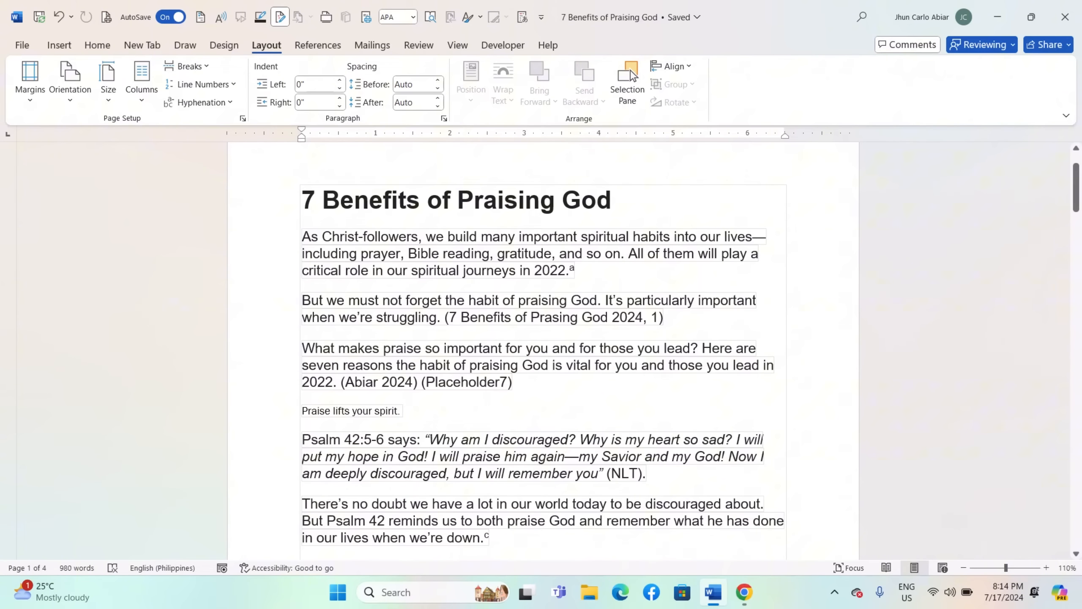
{"action": "mouse_move", "coordinate": [820, 355]}
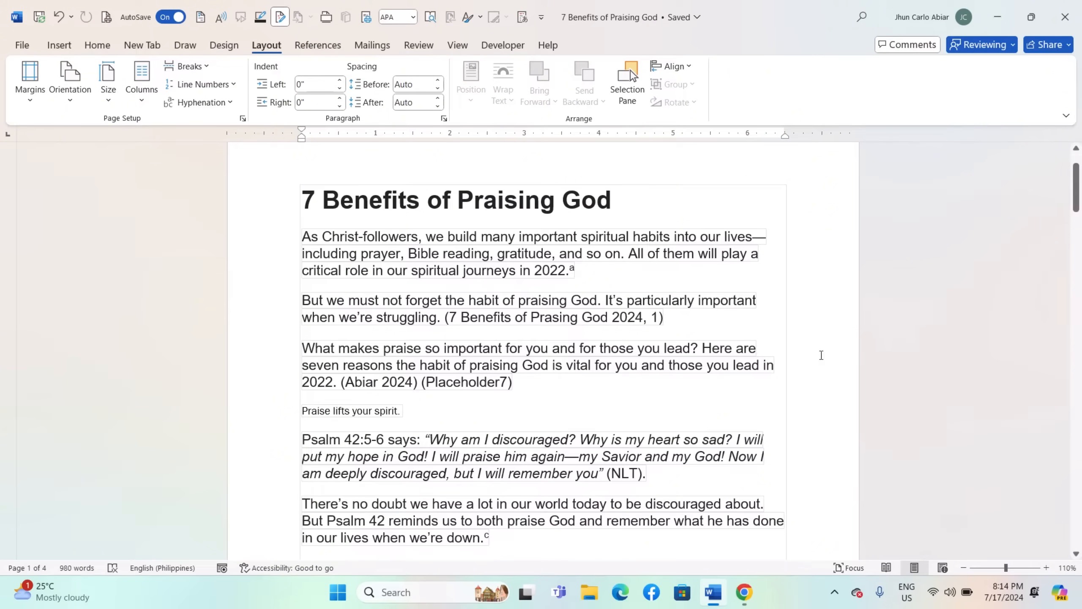
Scroll the page, then open Footnote and Endnote settings and browse custom-mark symbols without changes.
{"action": "scroll", "scroll_direction": "down", "scroll_amount": 3}
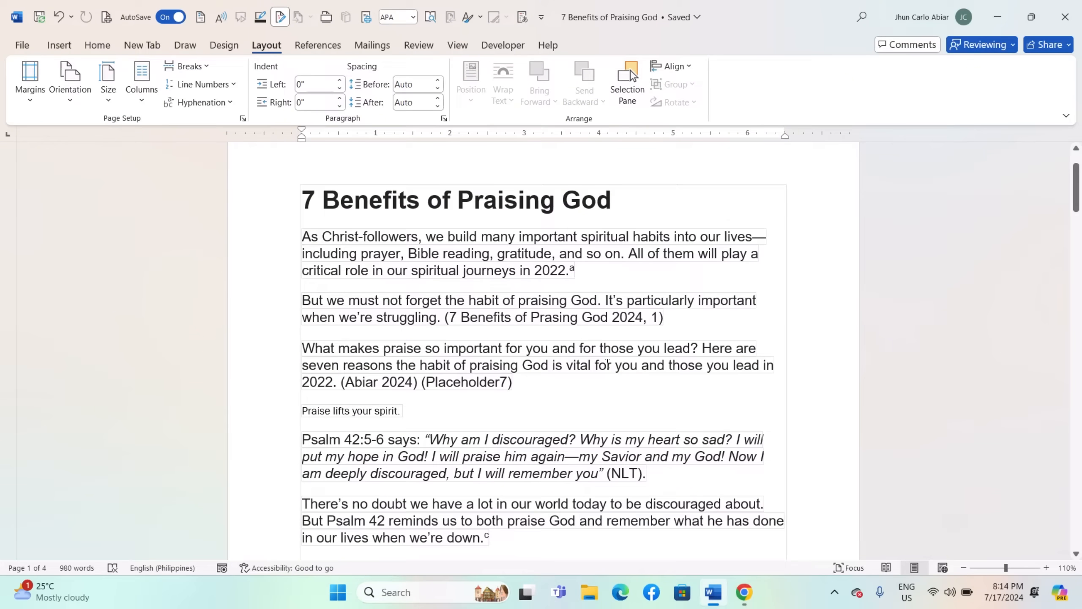
{"action": "scroll", "scroll_direction": "down", "scroll_amount": 3}
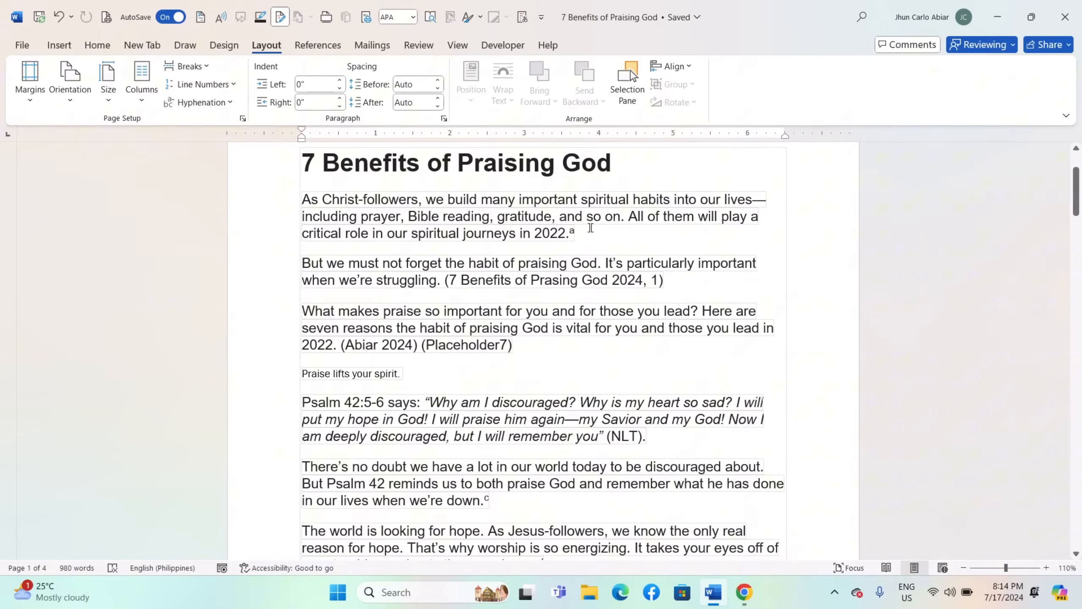
{"action": "scroll", "scroll_direction": "down", "scroll_amount": 3}
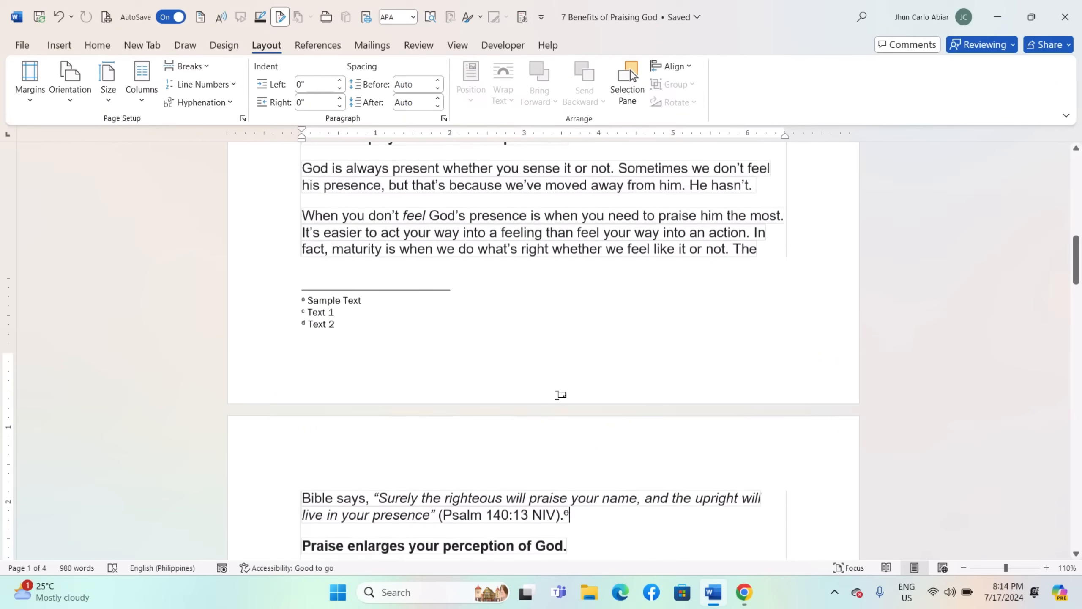
{"action": "scroll", "scroll_direction": "down", "scroll_amount": 3}
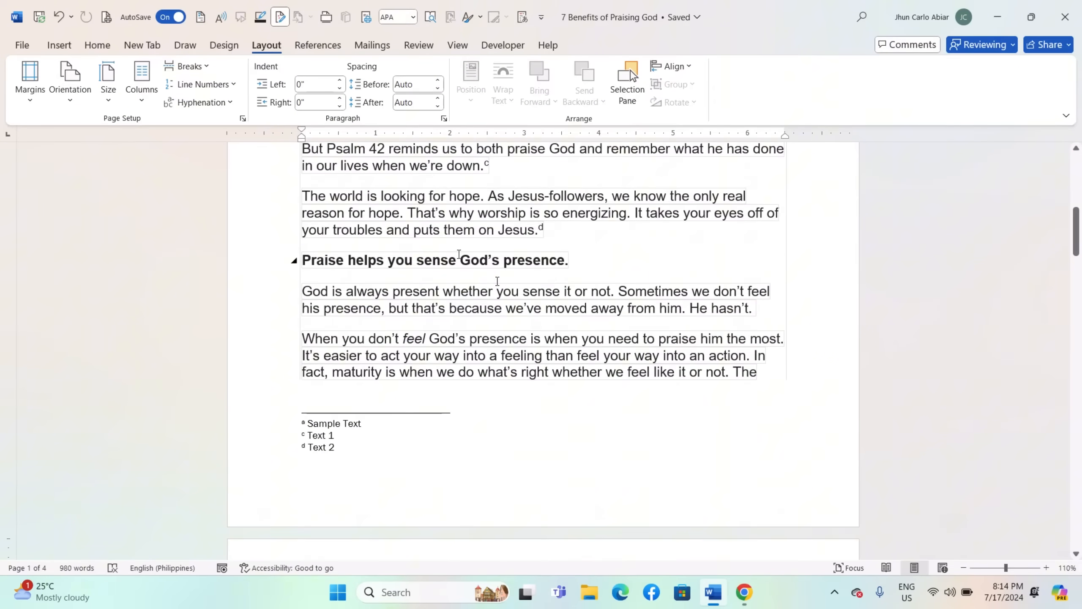
{"action": "left_click", "coordinate": [318, 45]}
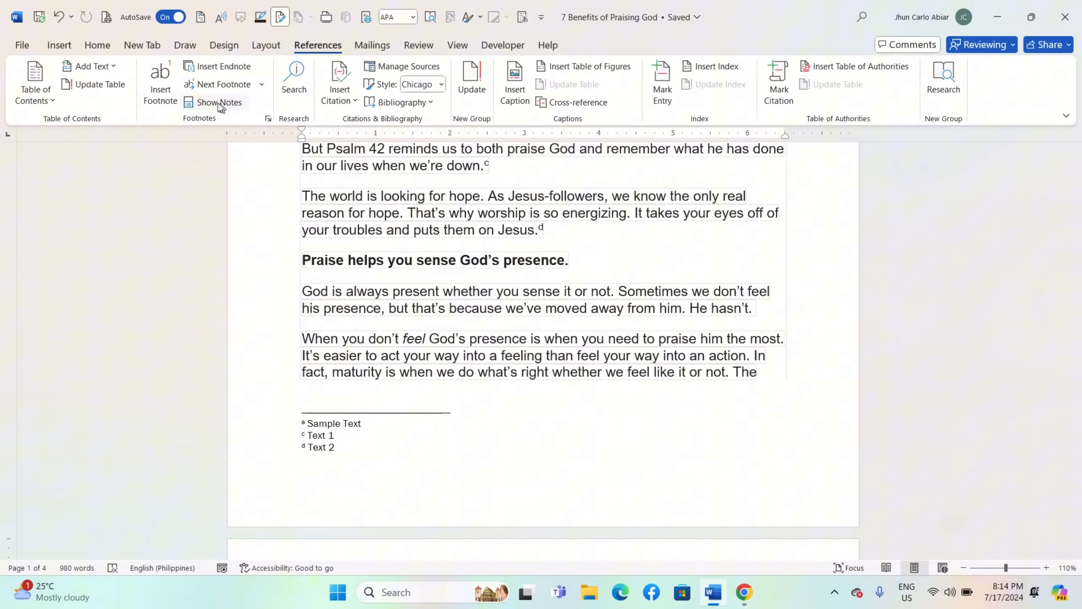
{"action": "mouse_move", "coordinate": [268, 119]}
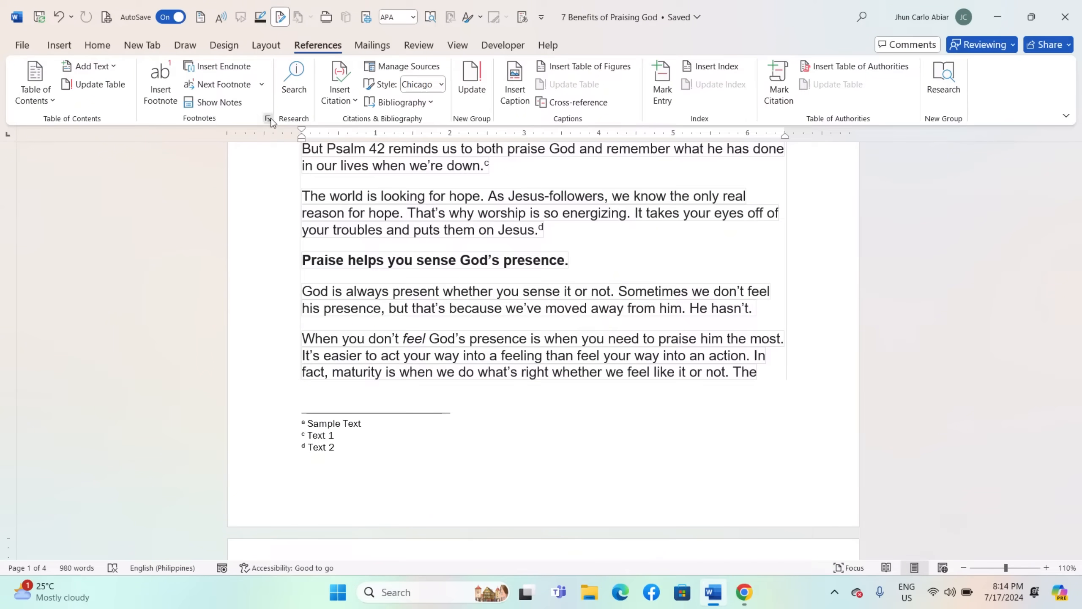
{"action": "left_click", "coordinate": [268, 118]}
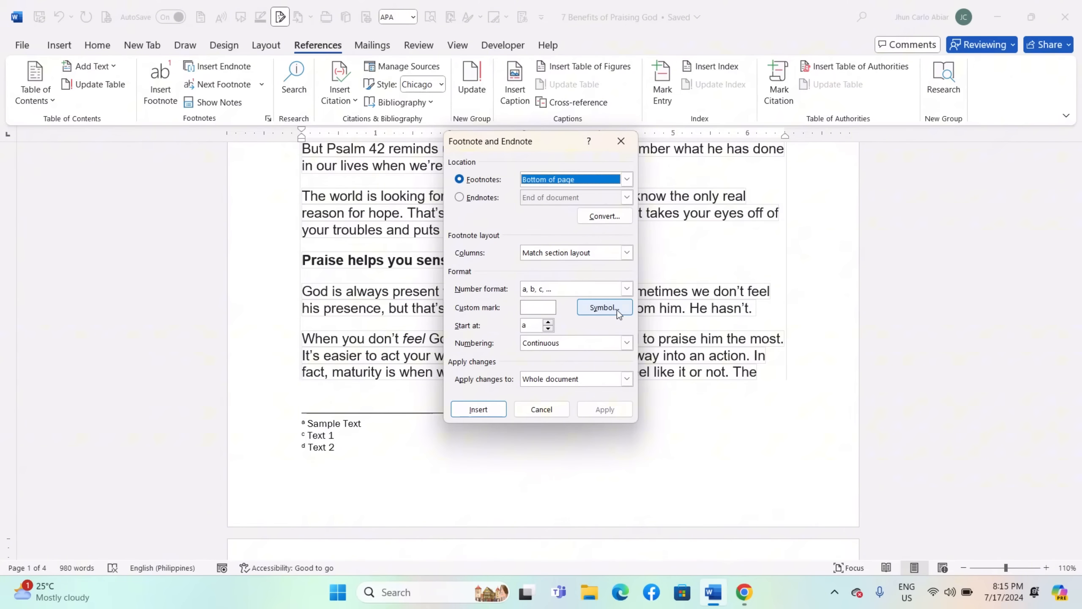
{"action": "left_click", "coordinate": [602, 307]}
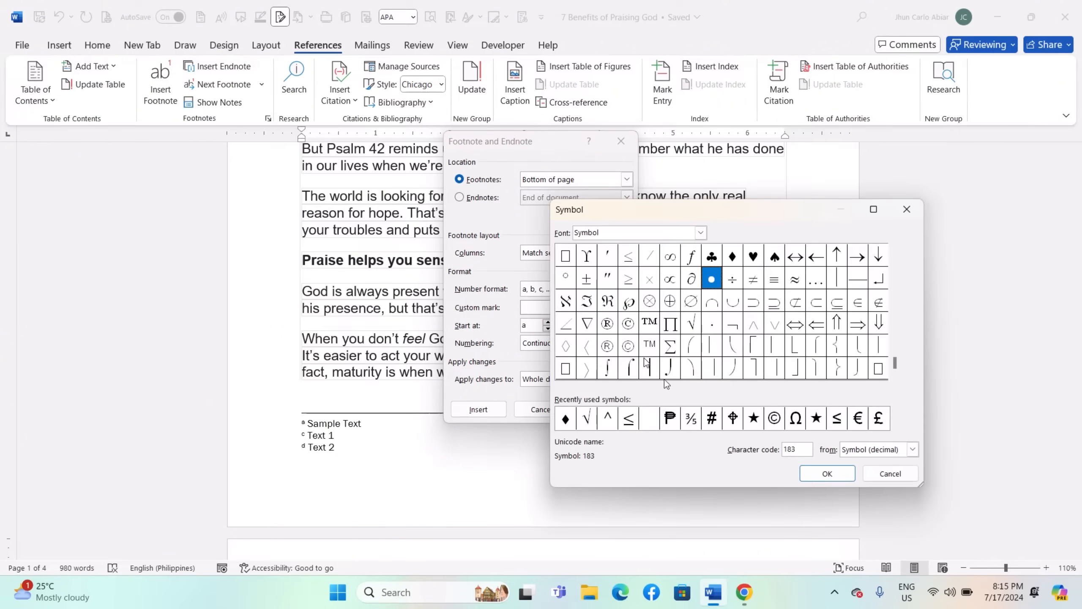
{"action": "left_click", "coordinate": [889, 473]}
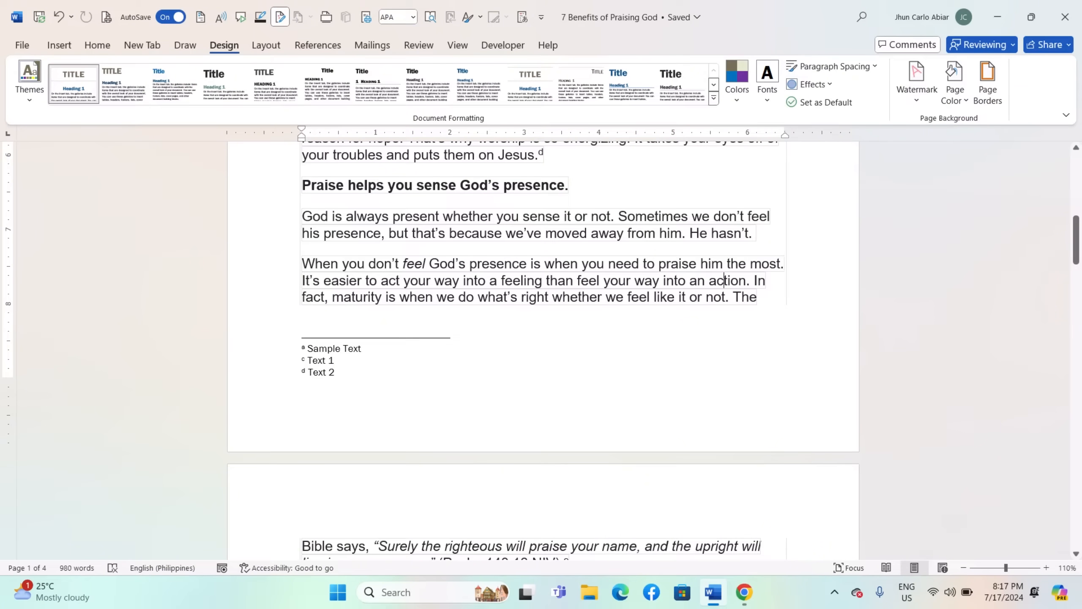
{"action": "key", "text": "ctrl+a"}
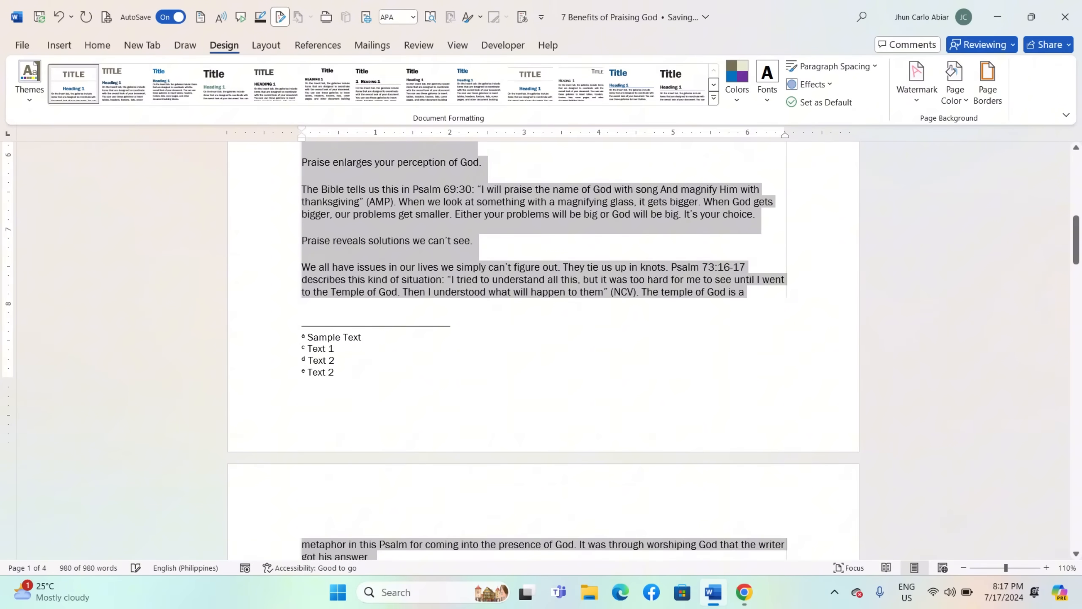
{"action": "scroll", "scroll_direction": "down", "scroll_amount": 3}
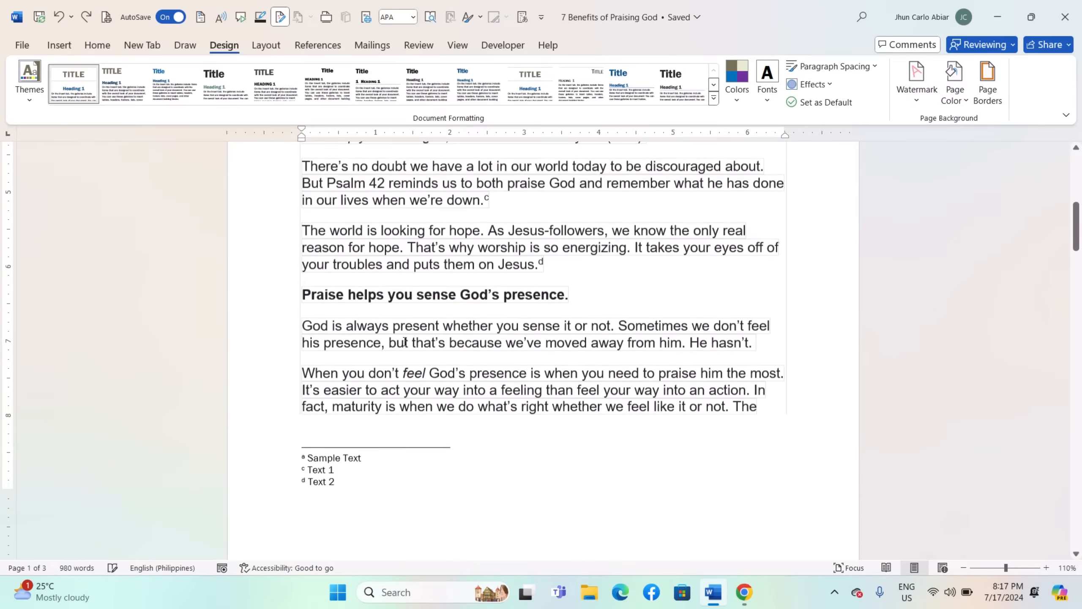
{"action": "scroll", "scroll_direction": "down", "scroll_amount": 3}
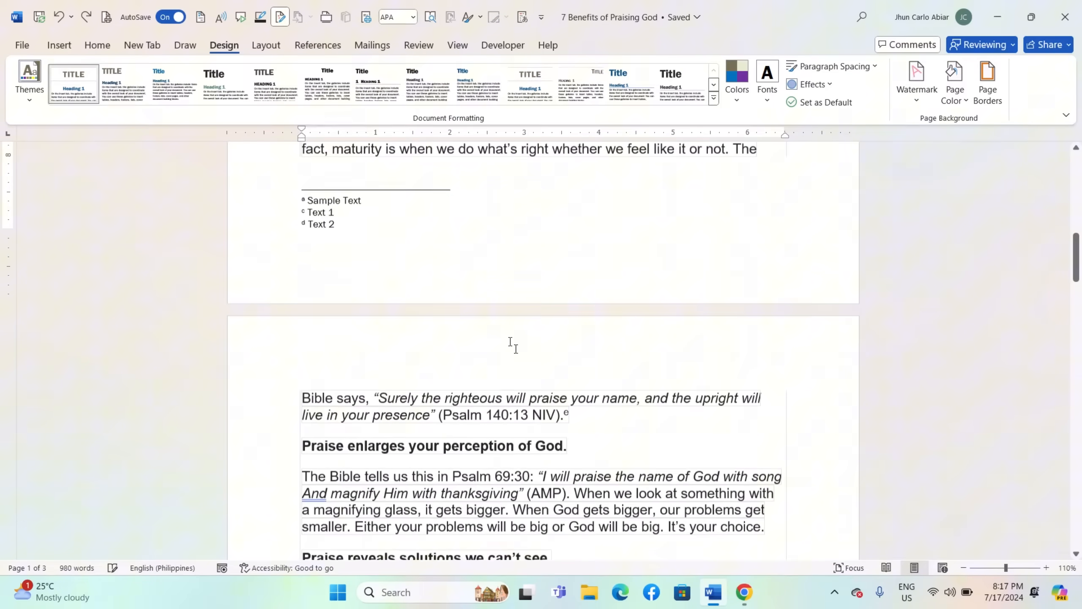
{"action": "scroll", "scroll_direction": "down", "scroll_amount": 3}
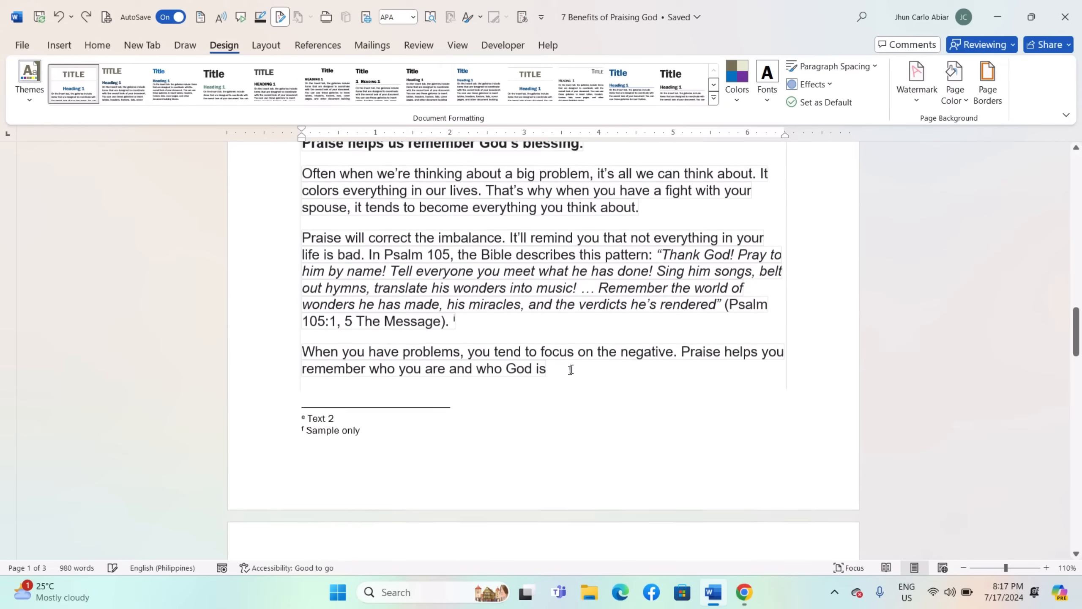
{"action": "scroll", "scroll_direction": "down", "scroll_amount": 3}
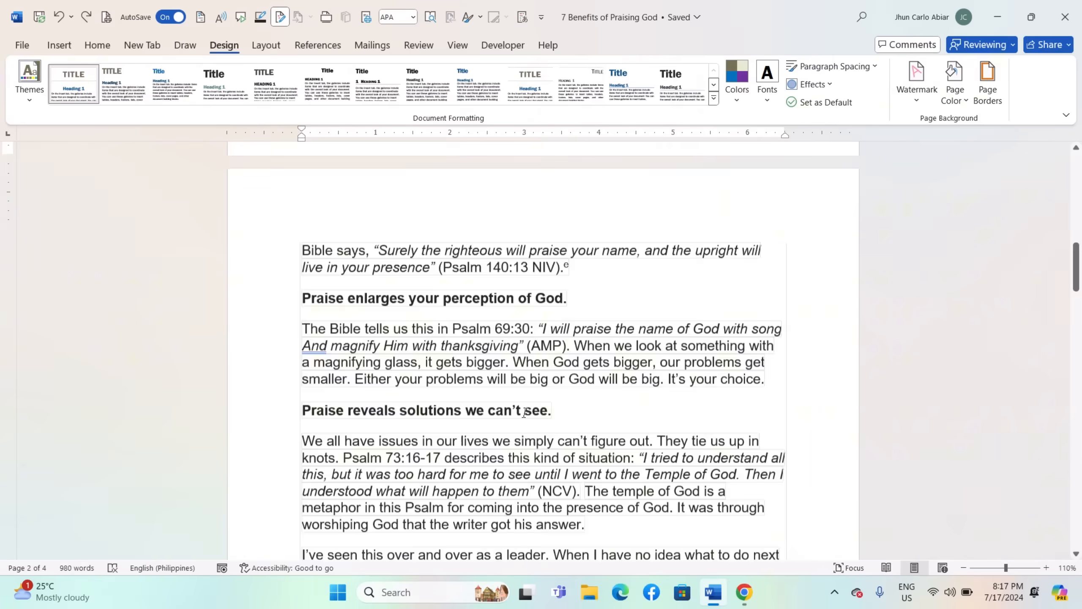
{"action": "scroll", "scroll_direction": "up", "scroll_amount": 3}
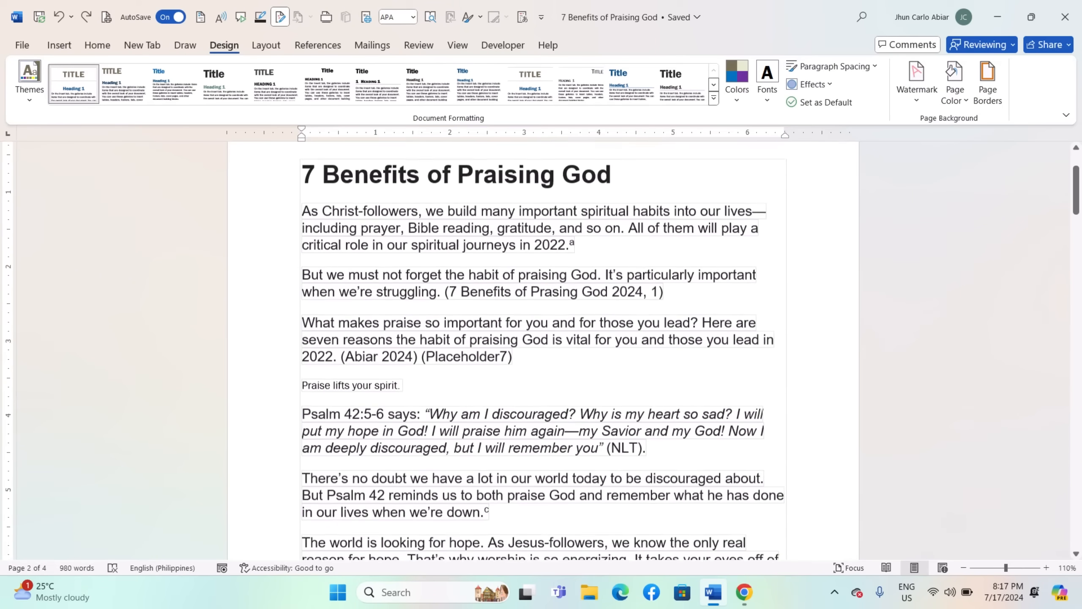
{"action": "scroll", "scroll_direction": "down", "scroll_amount": 3}
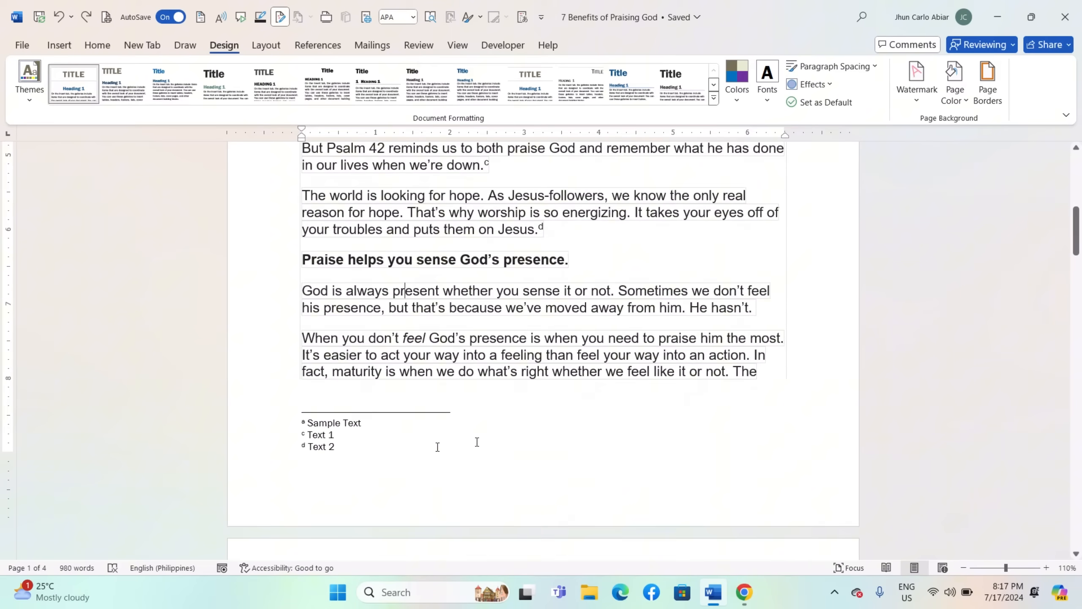
Browse the Layout Breaks list and dismiss it without inserting any break.
{"action": "left_click", "coordinate": [265, 45]}
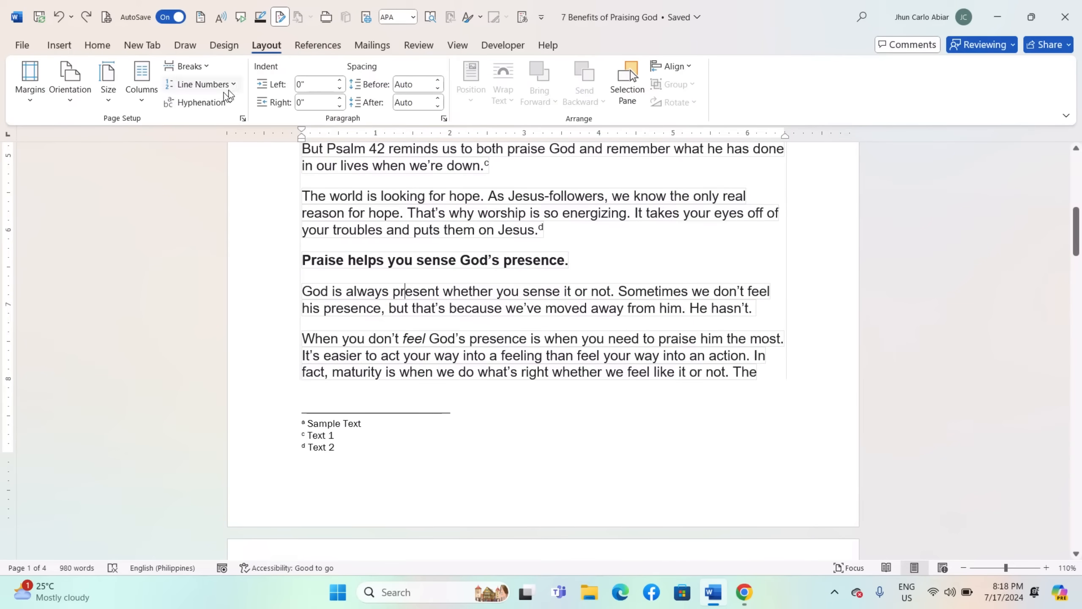
{"action": "left_click", "coordinate": [187, 66]}
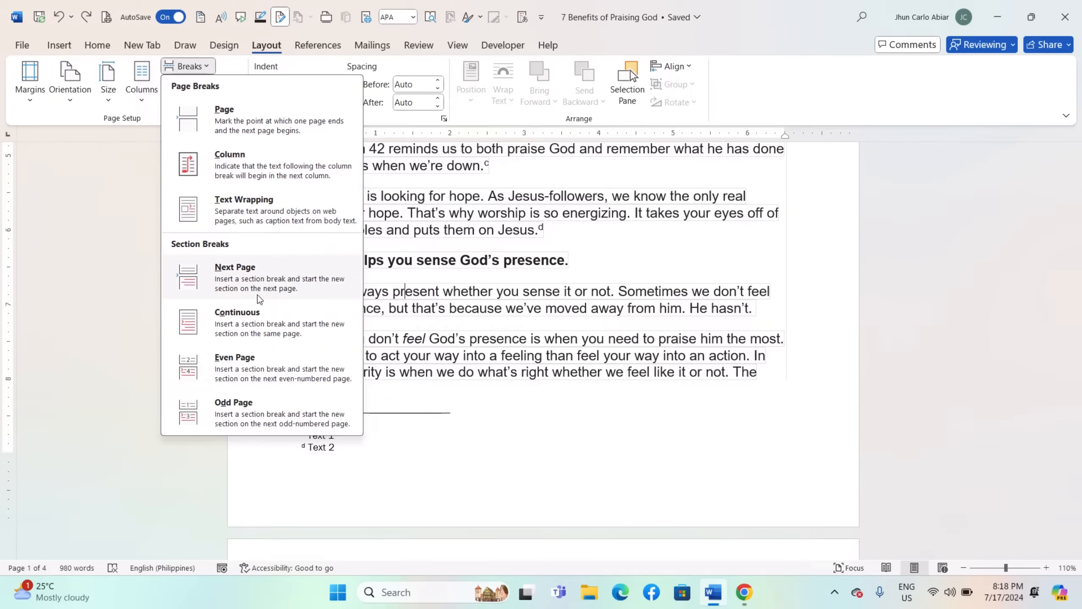
{"action": "mouse_move", "coordinate": [552, 428]}
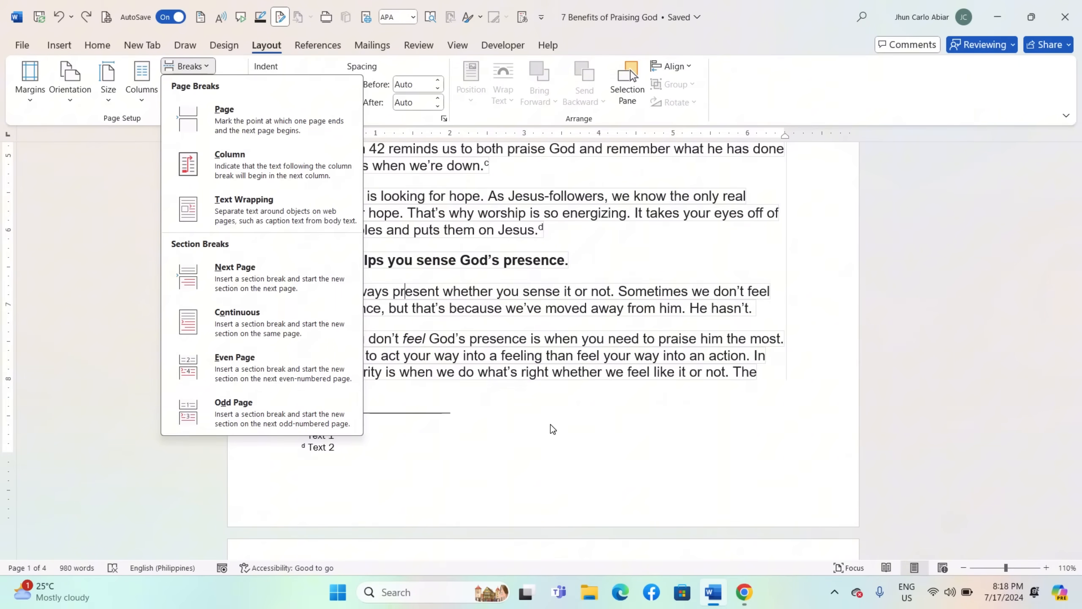
{"action": "left_click", "coordinate": [552, 427]}
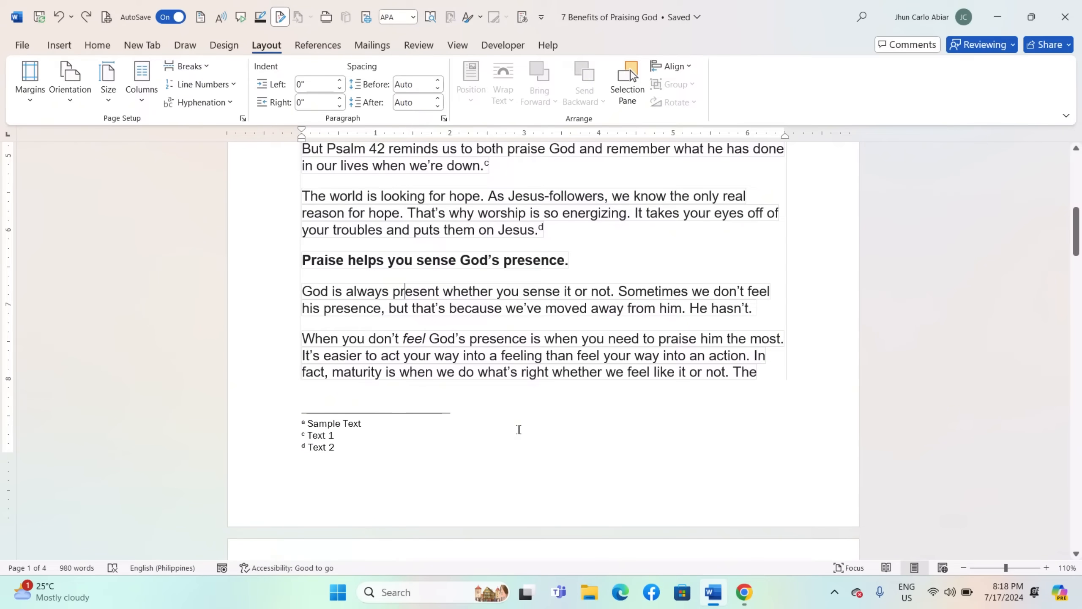
{"action": "left_click", "coordinate": [98, 45]}
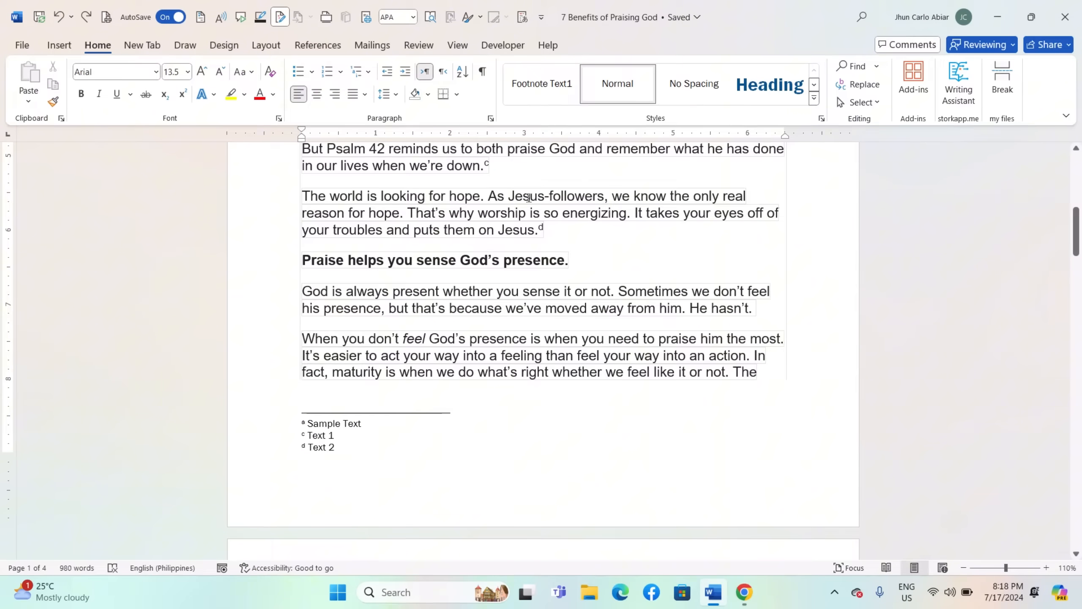
{"action": "left_click", "coordinate": [482, 72]}
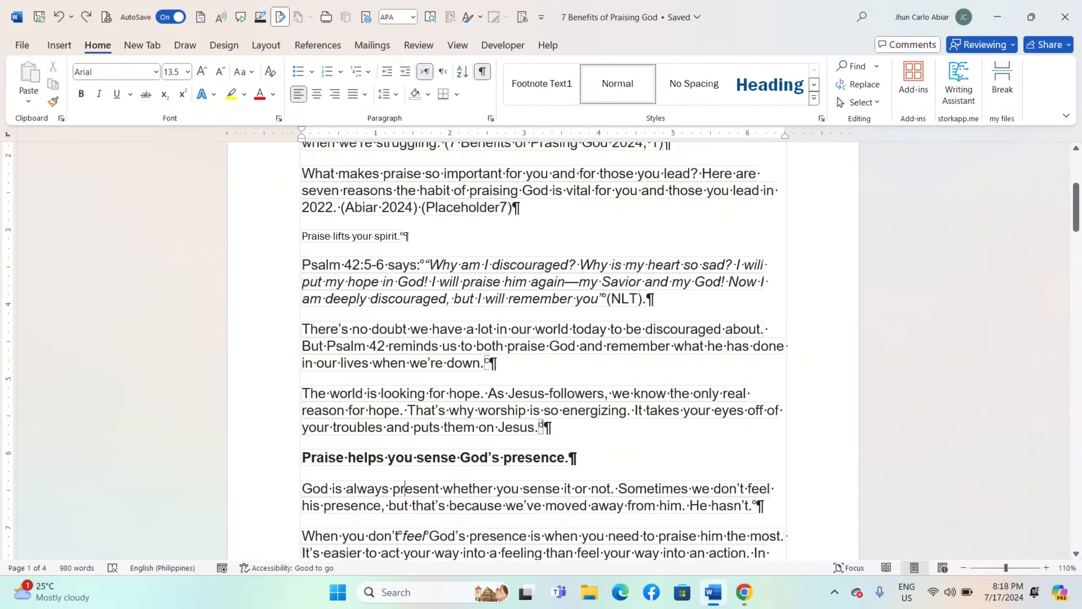
{"action": "scroll", "scroll_direction": "down", "scroll_amount": 3}
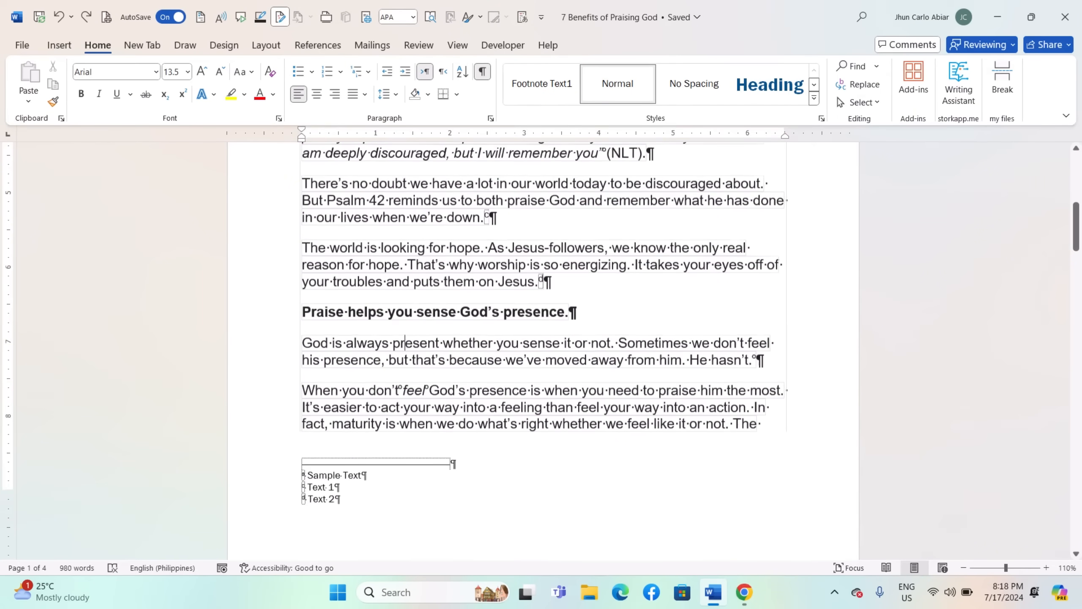
{"action": "scroll", "scroll_direction": "down", "scroll_amount": 3}
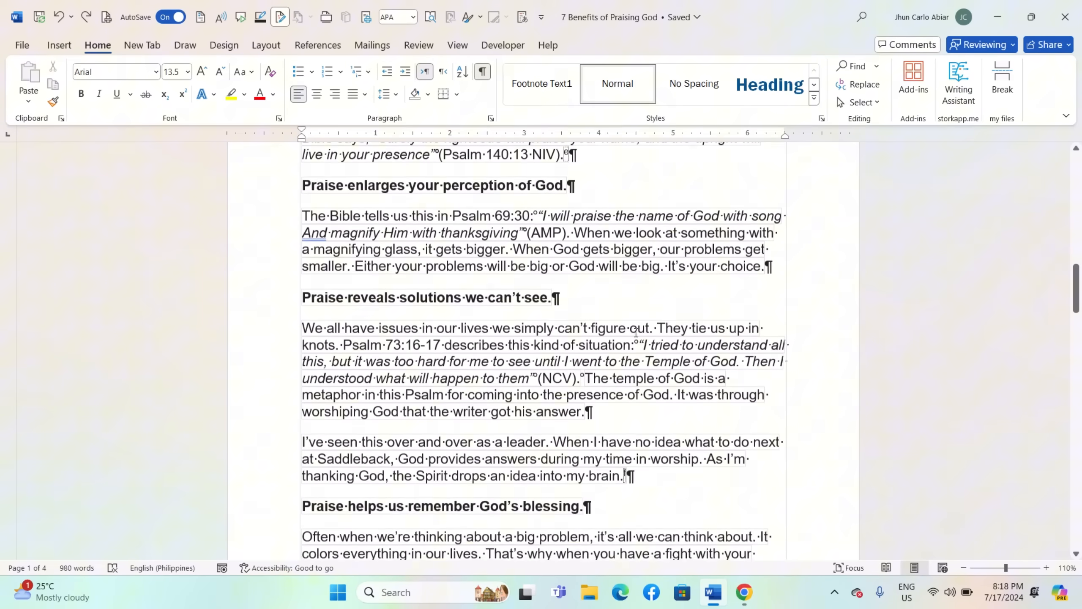
{"action": "scroll", "scroll_direction": "down", "scroll_amount": 3}
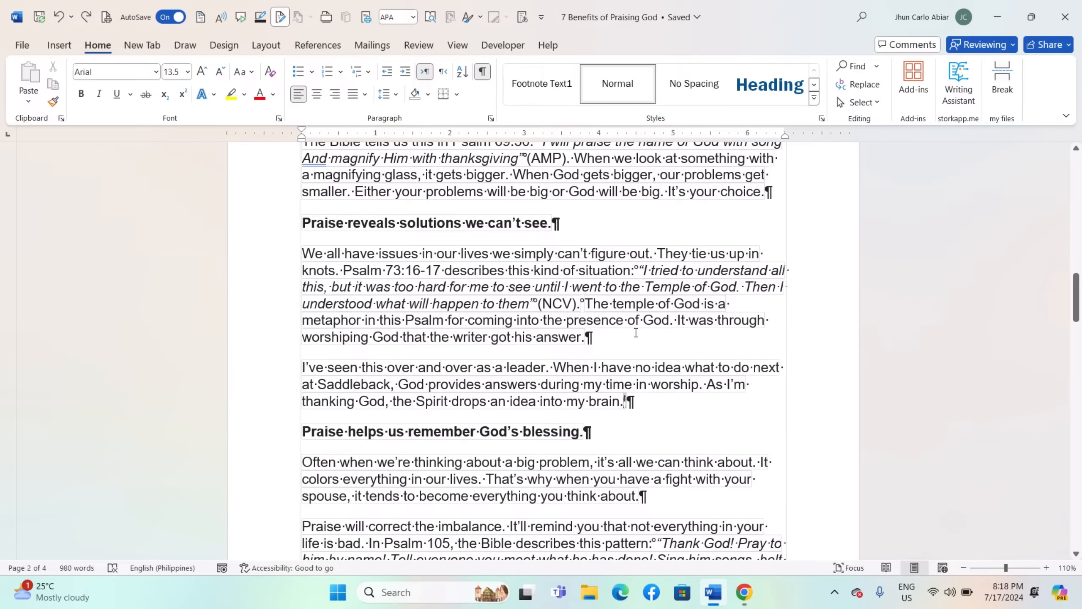
{"action": "left_click", "coordinate": [317, 45]}
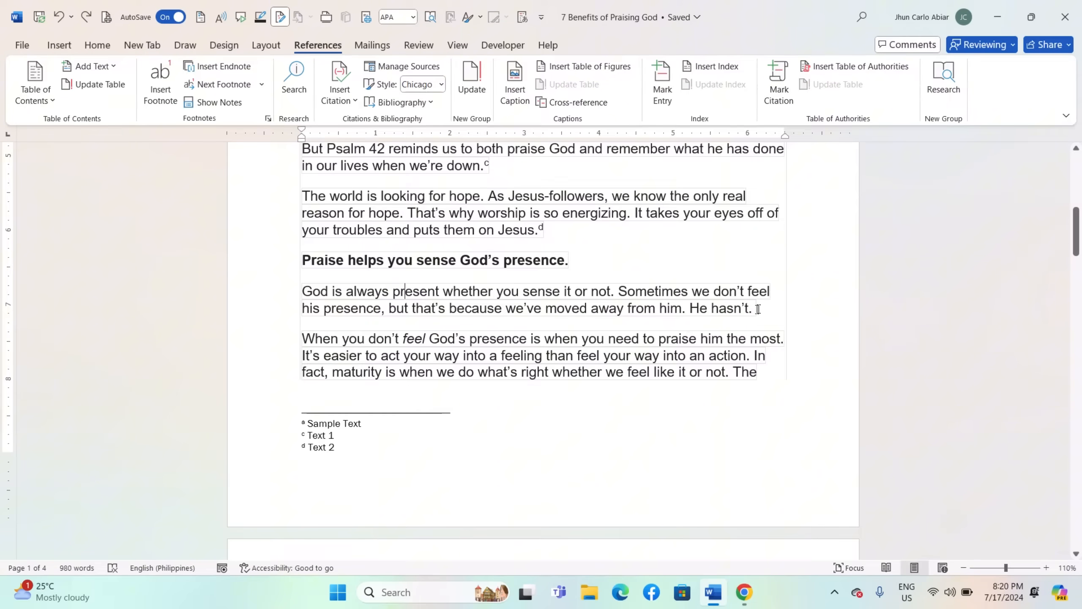
{"action": "mouse_move", "coordinate": [437, 449]}
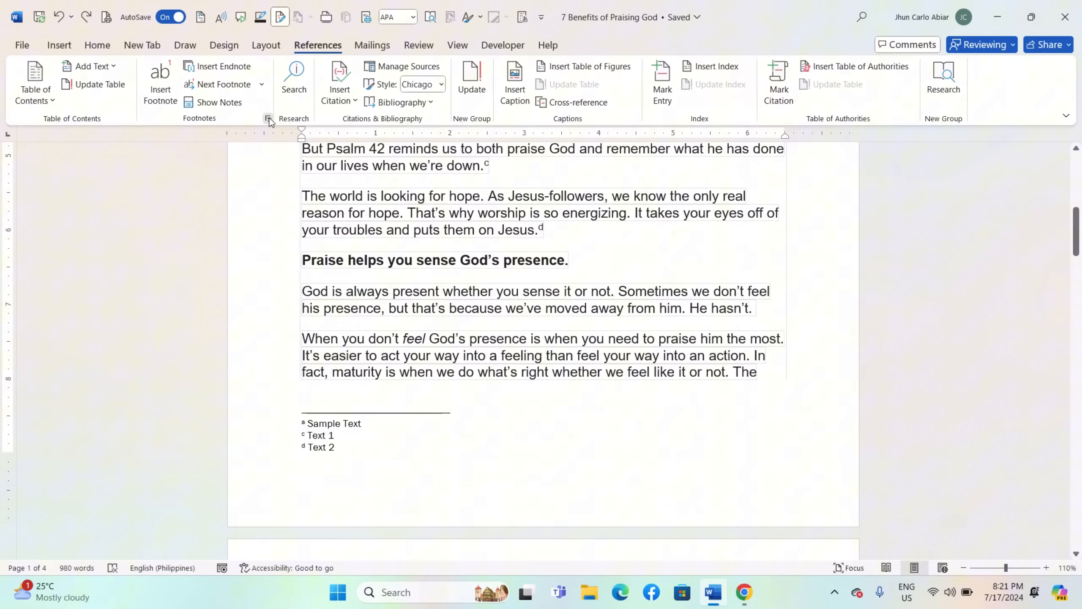
Reopen the Footnote and Endnote dialog, keep Numbering Continuous, and cancel it.
{"action": "left_click", "coordinate": [268, 118]}
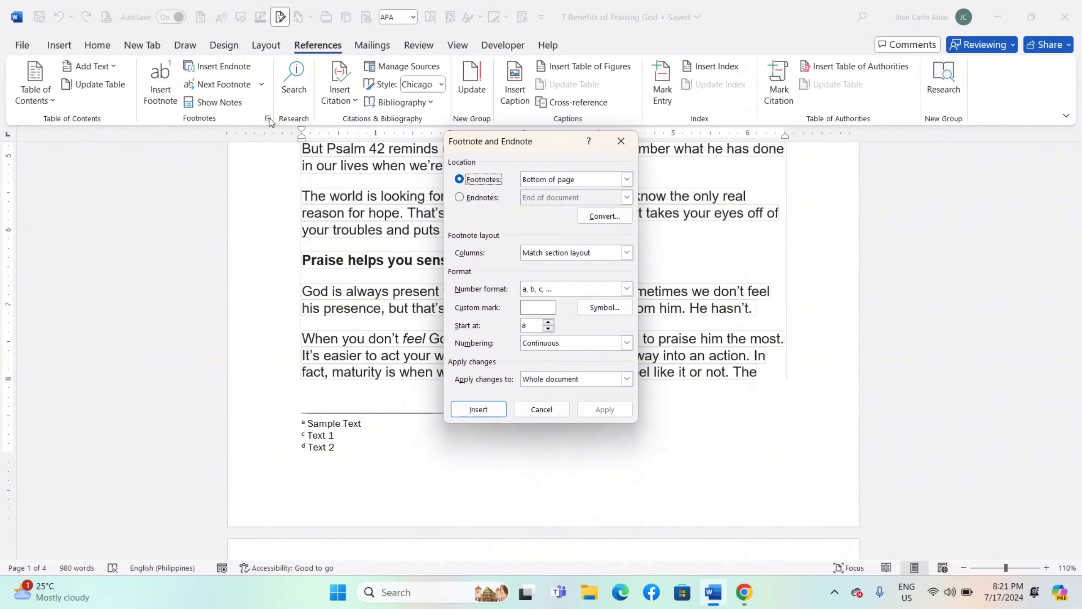
{"action": "mouse_move", "coordinate": [630, 394]}
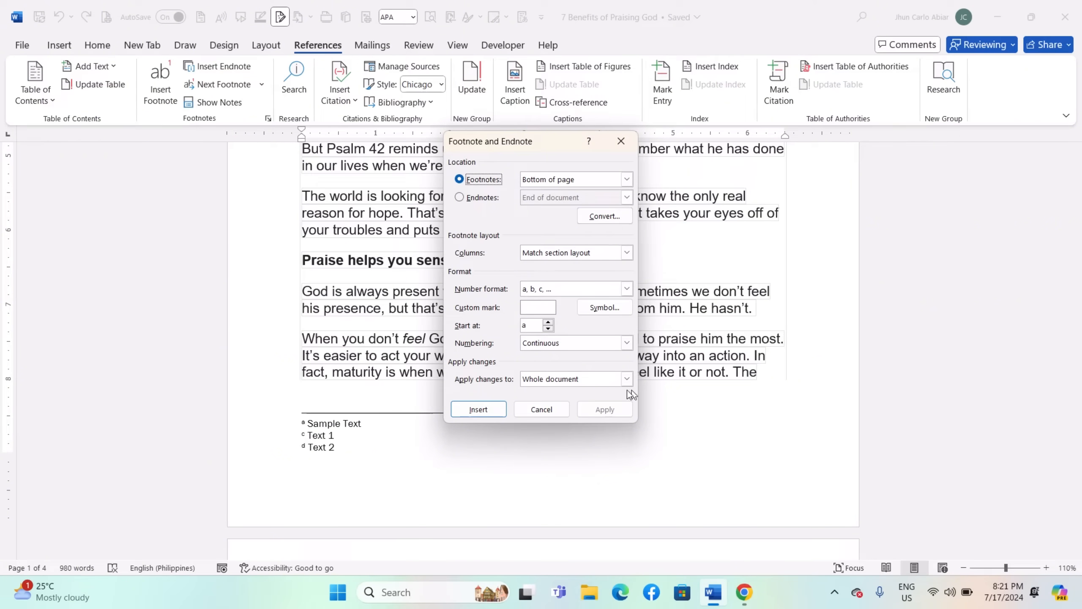
{"action": "left_click", "coordinate": [625, 342]}
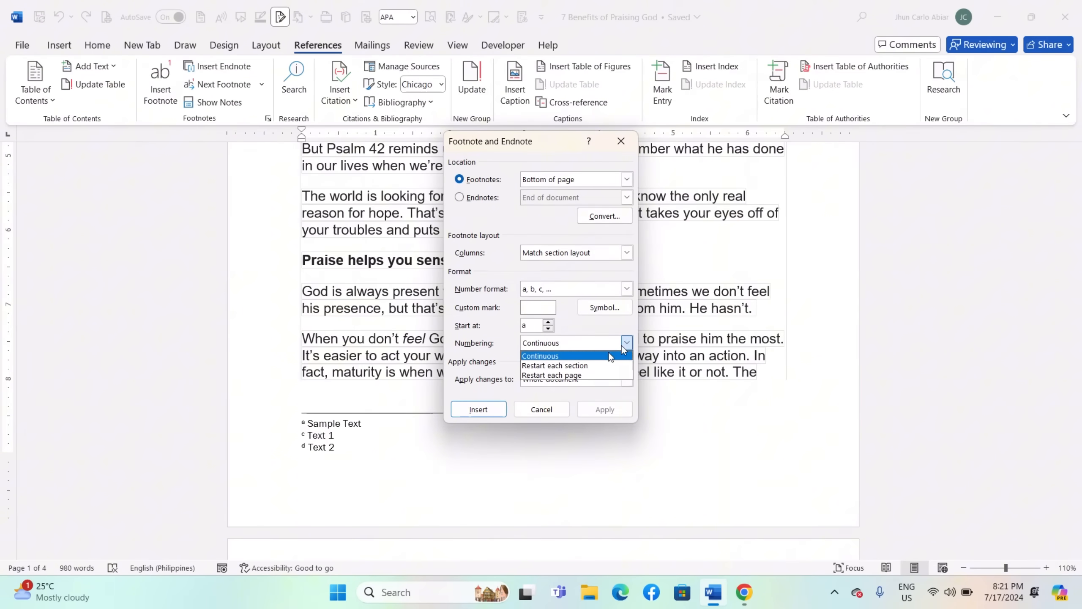
{"action": "left_click", "coordinate": [540, 356]}
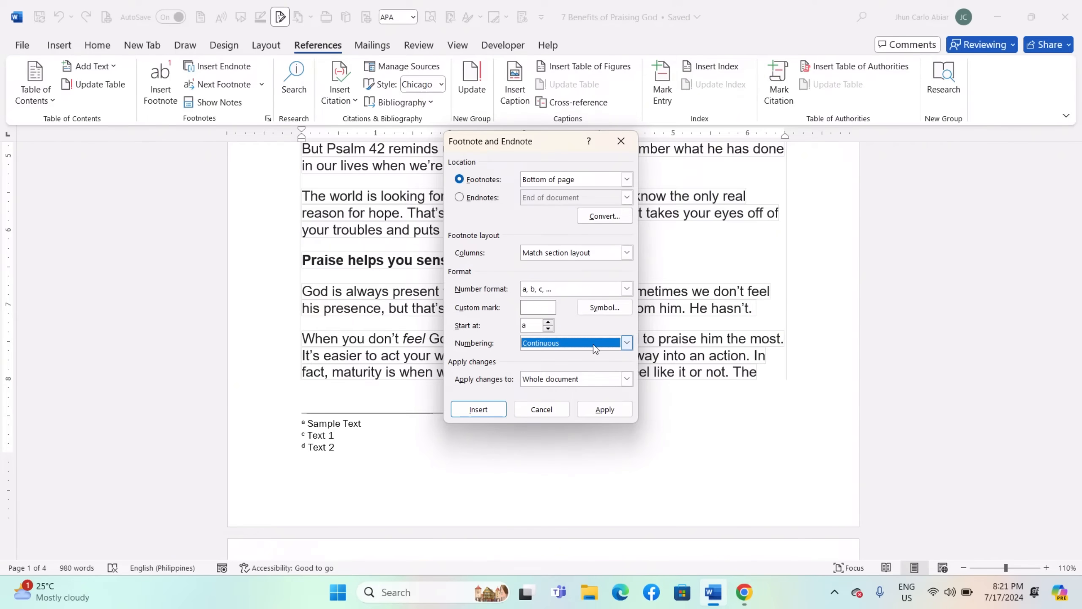
{"action": "mouse_move", "coordinate": [578, 332]}
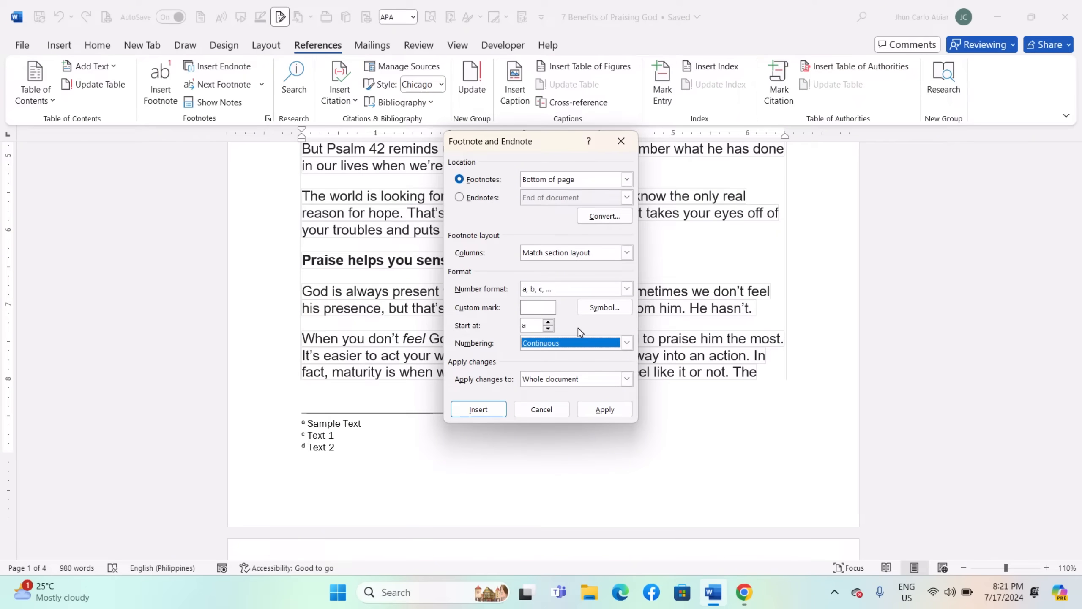
{"action": "mouse_move", "coordinate": [578, 334]}
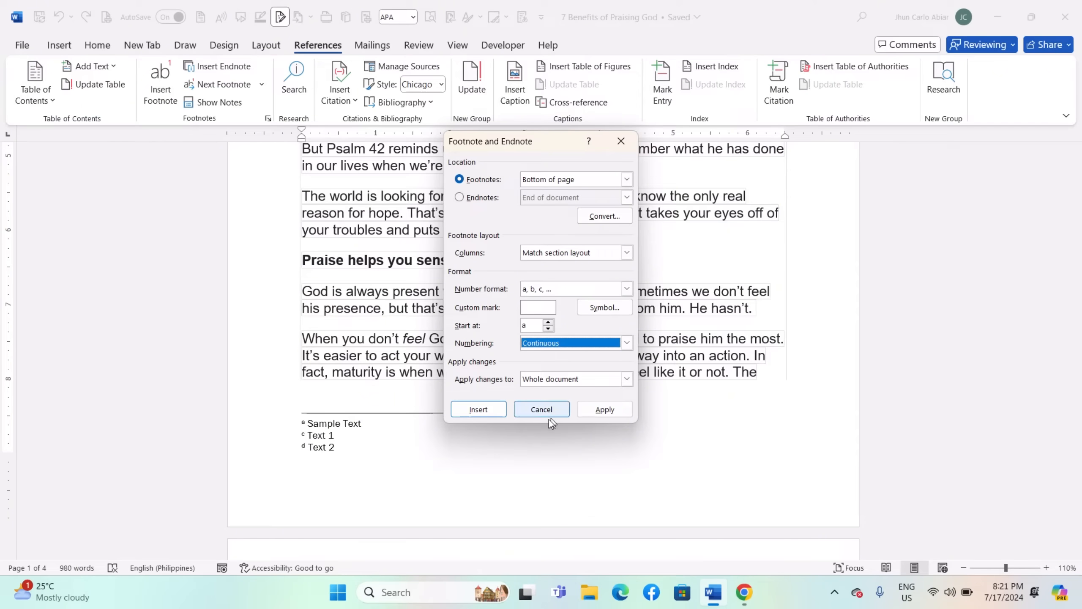
{"action": "left_click", "coordinate": [542, 409]}
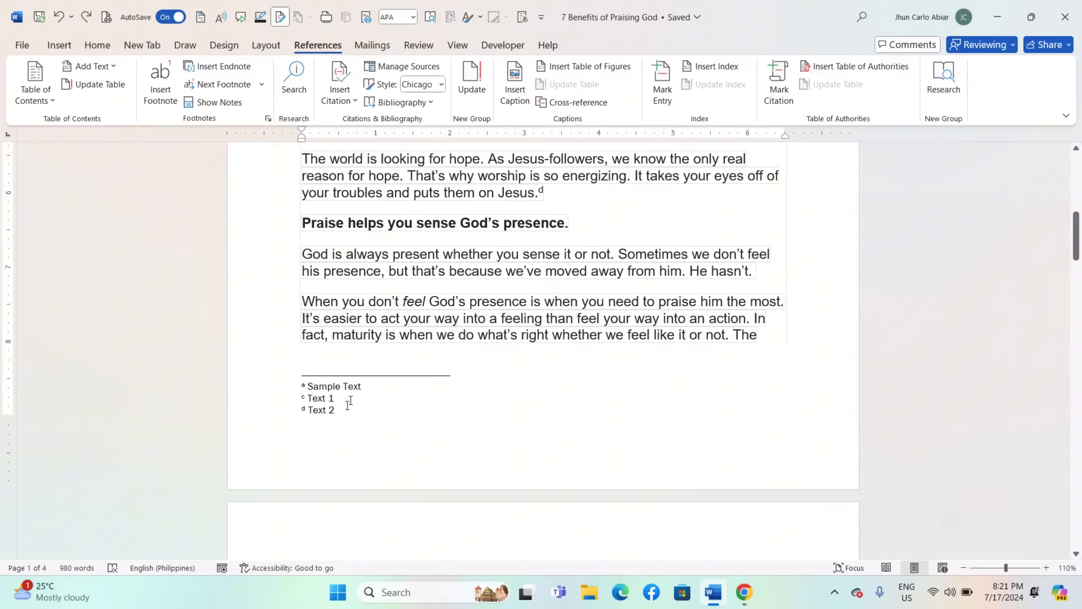
{"action": "left_click", "coordinate": [405, 253]}
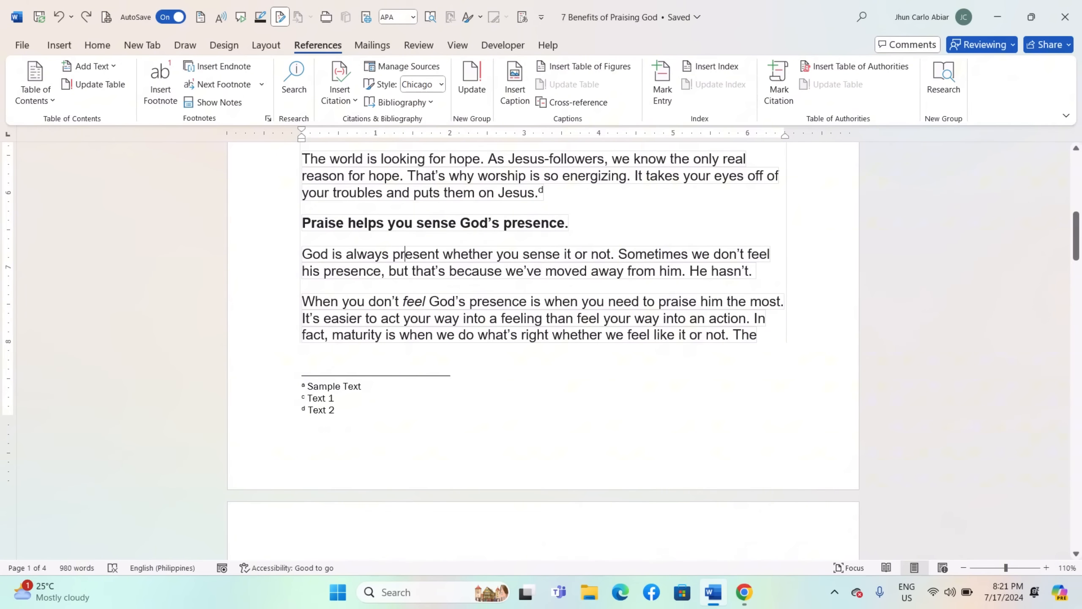
{"action": "mouse_move", "coordinate": [341, 406]}
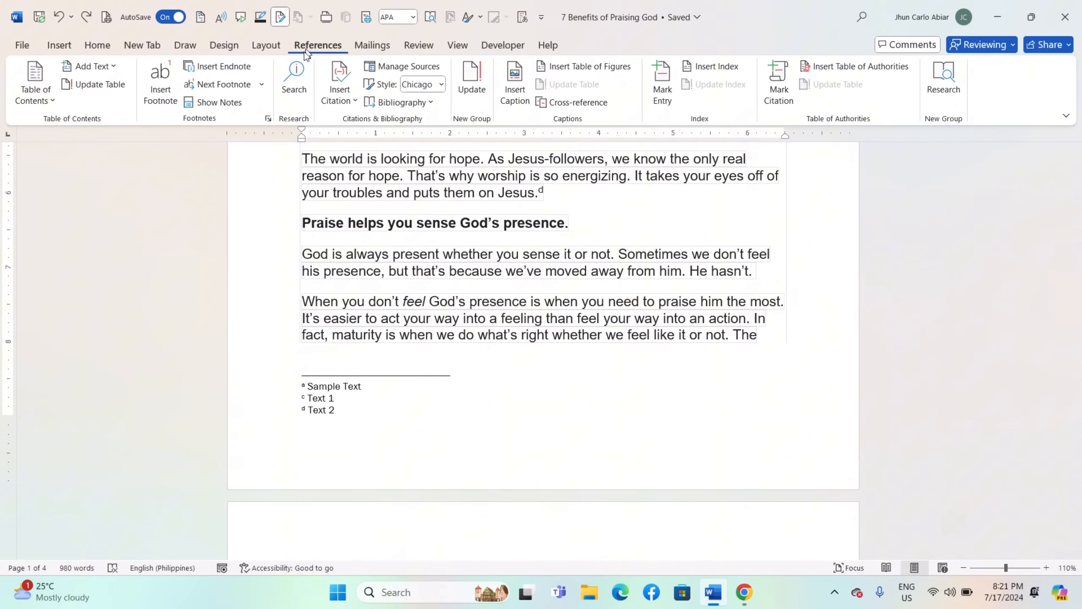
{"action": "left_click", "coordinate": [267, 118]}
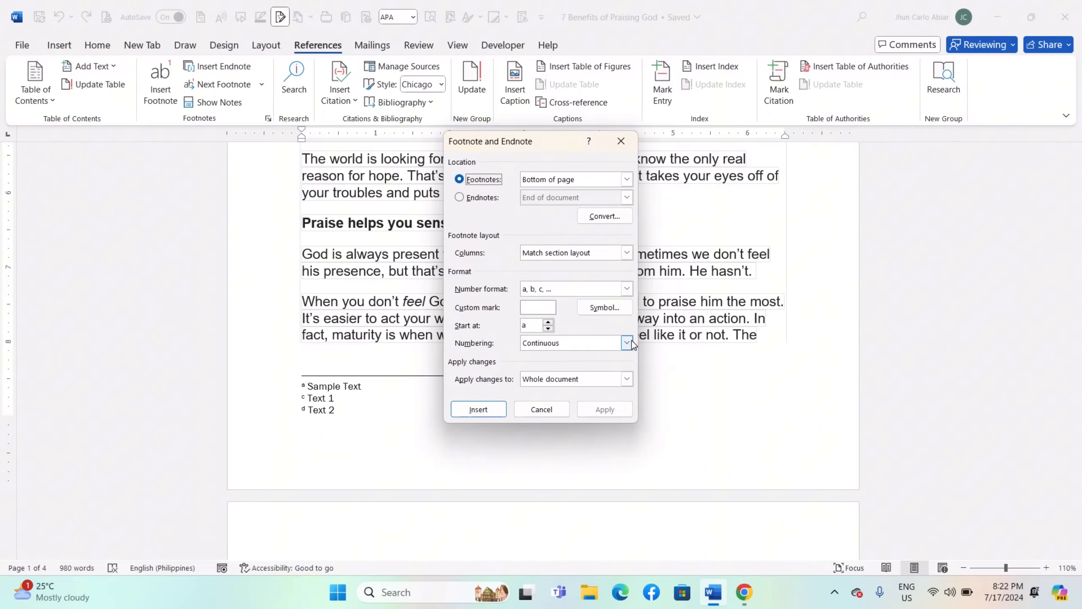
{"action": "left_click", "coordinate": [625, 343]}
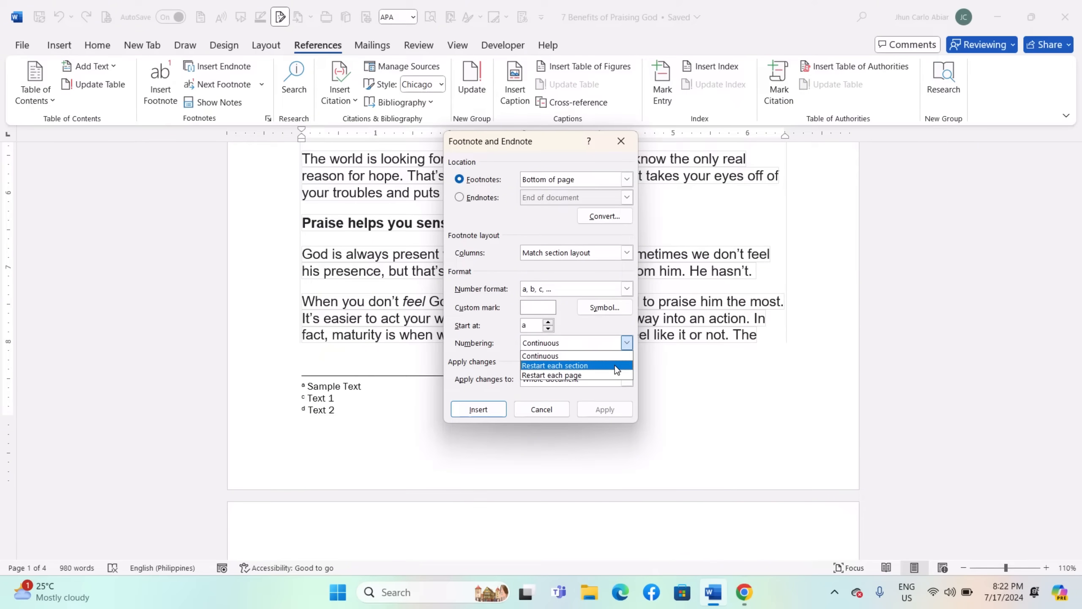
{"action": "left_click", "coordinate": [555, 365]}
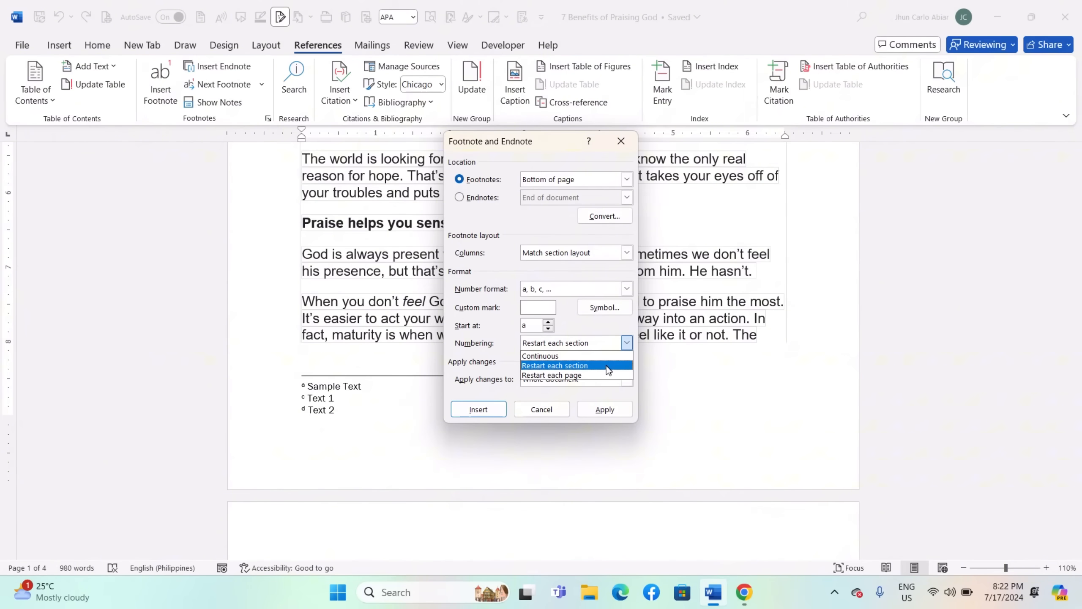
{"action": "left_click", "coordinate": [540, 355]}
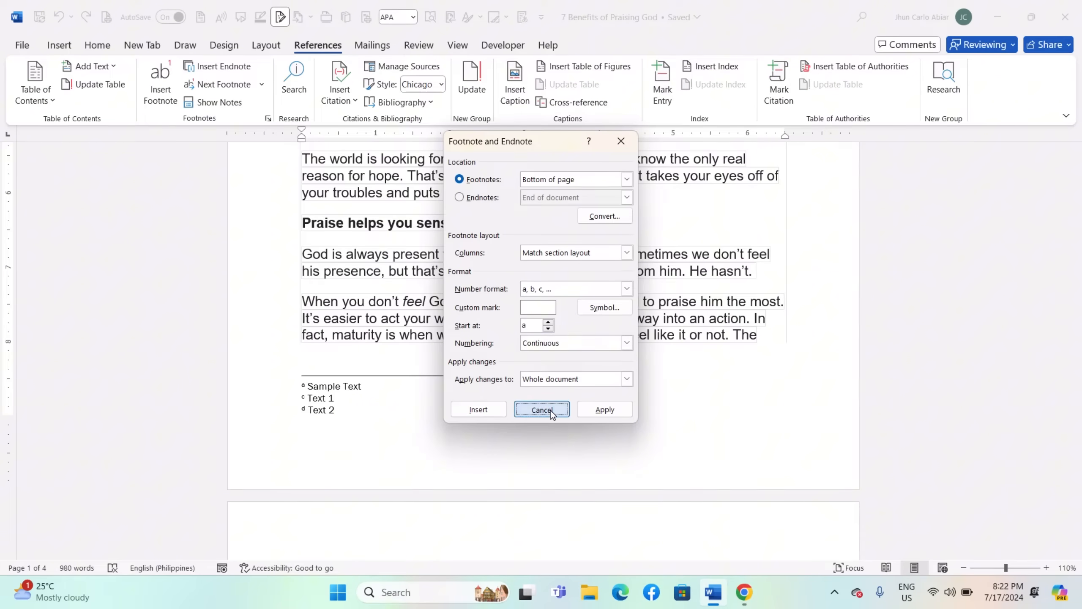
{"action": "left_click", "coordinate": [541, 409]}
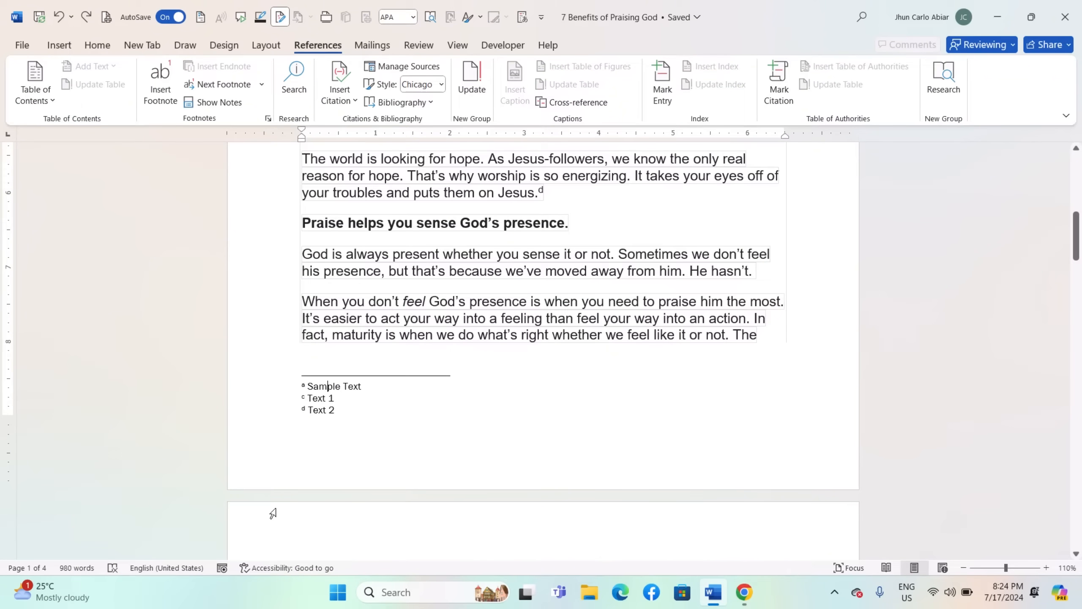
{"action": "mouse_move", "coordinate": [322, 477]}
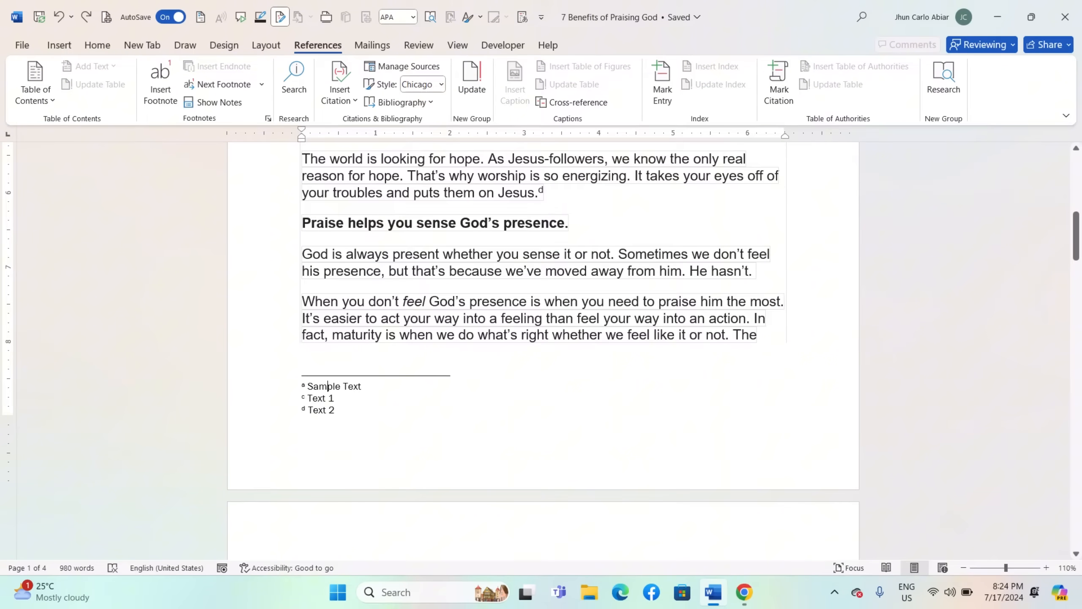
{"action": "mouse_move", "coordinate": [279, 420]}
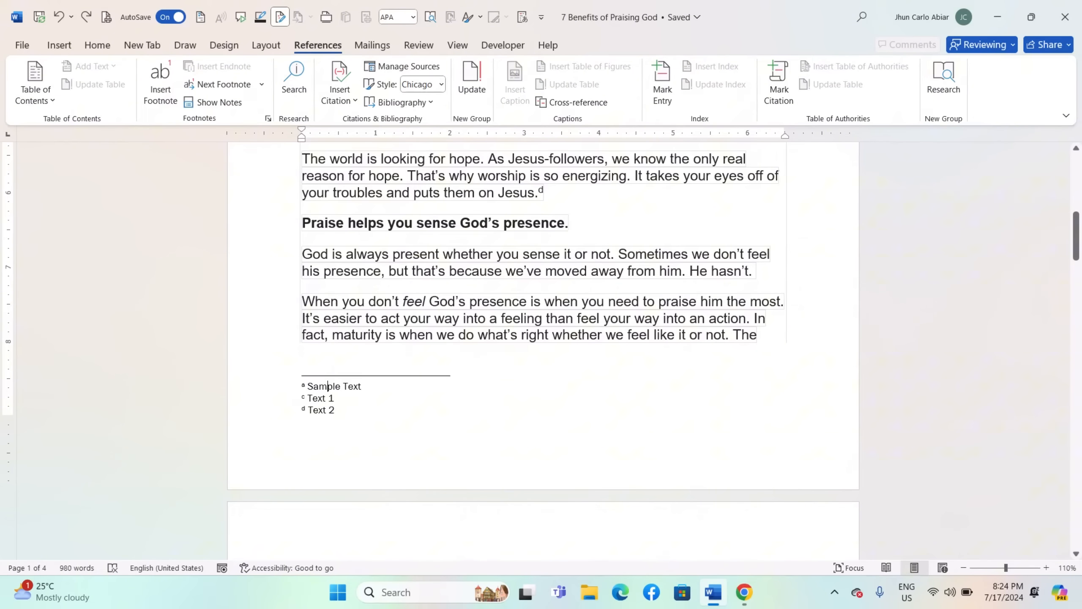
Set 6 pt Before and 6 pt After spacing on the Sample Text footnote paragraph.
{"action": "right_click", "coordinate": [326, 386]}
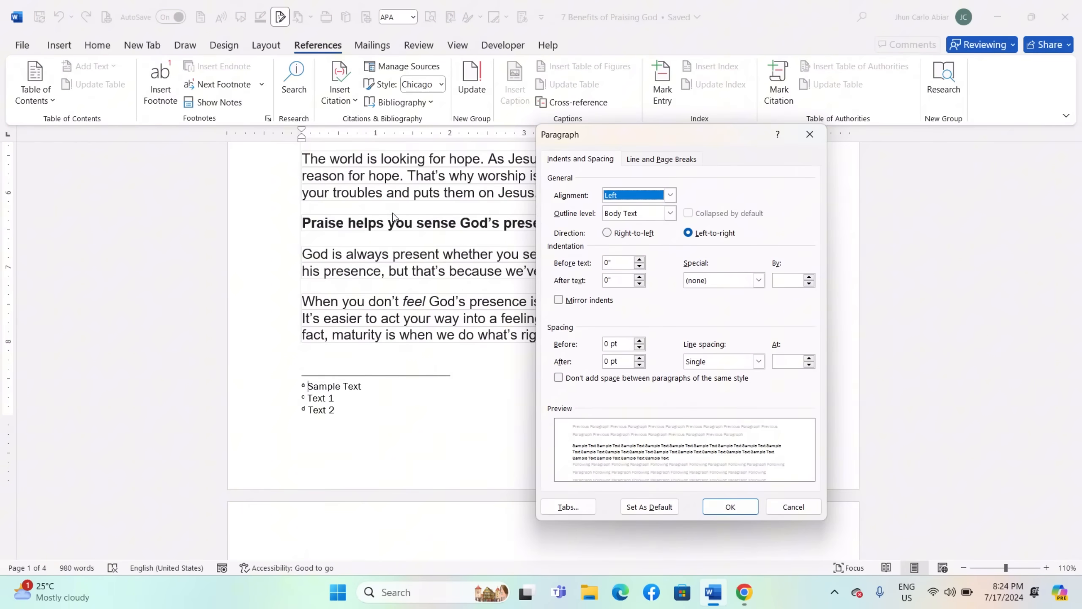
{"action": "mouse_move", "coordinate": [525, 284]}
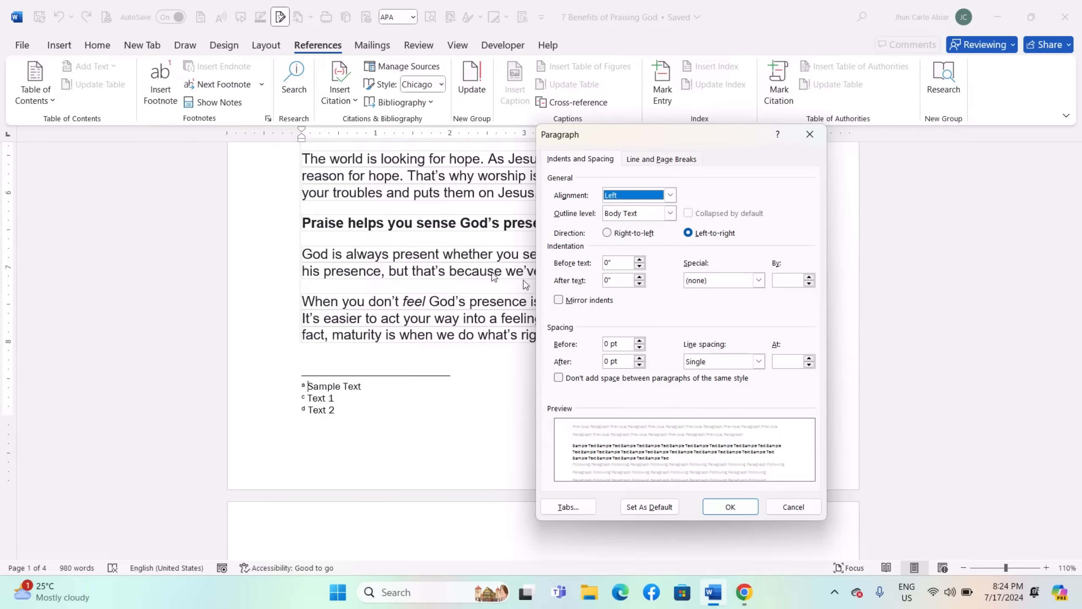
{"action": "mouse_move", "coordinate": [593, 355]}
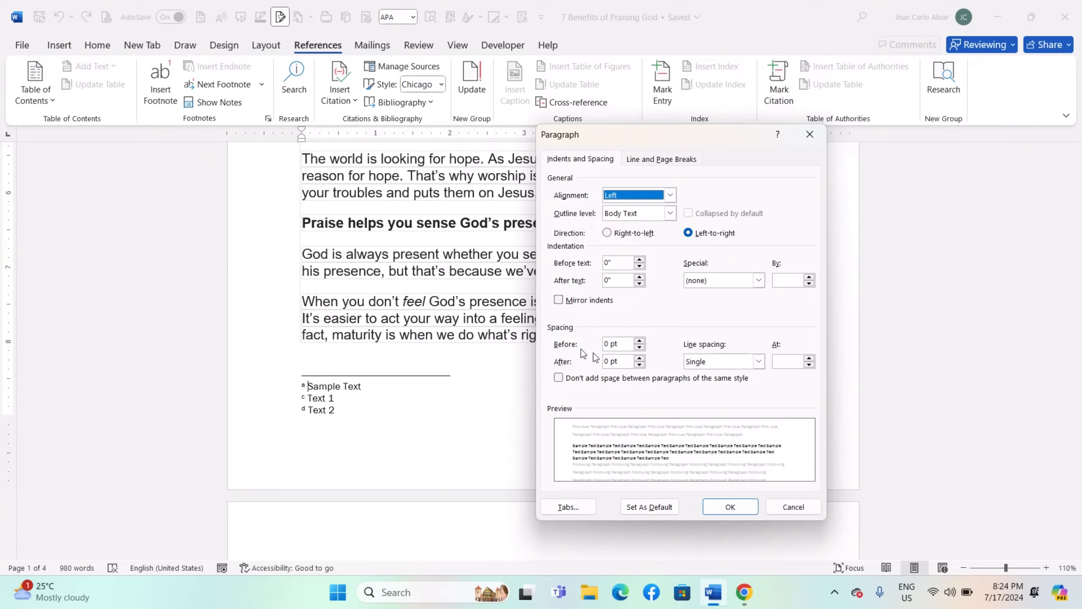
{"action": "left_click", "coordinate": [639, 340]}
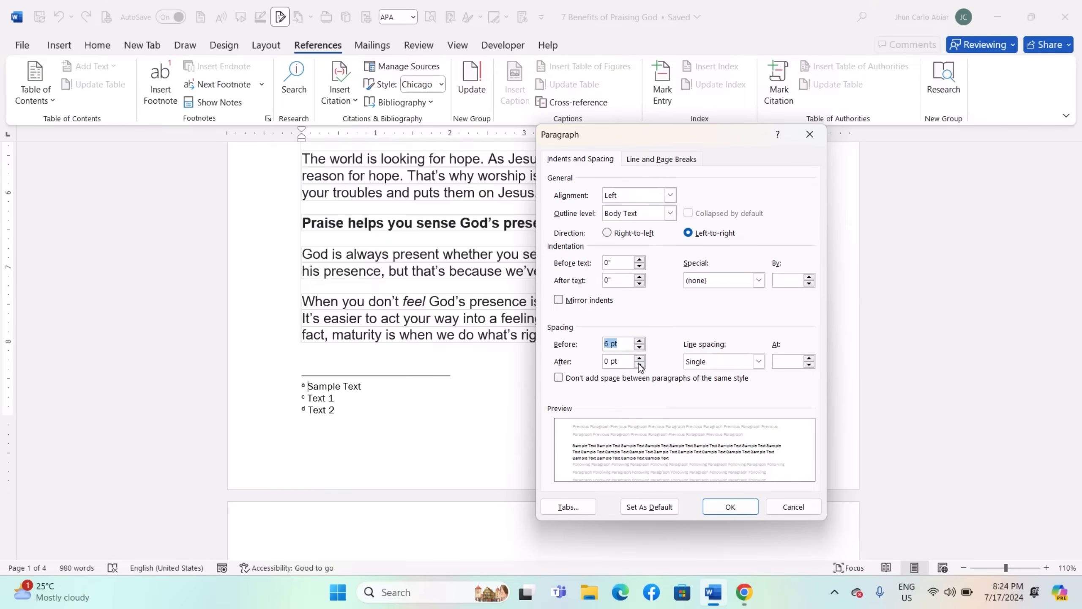
{"action": "left_click", "coordinate": [638, 358]}
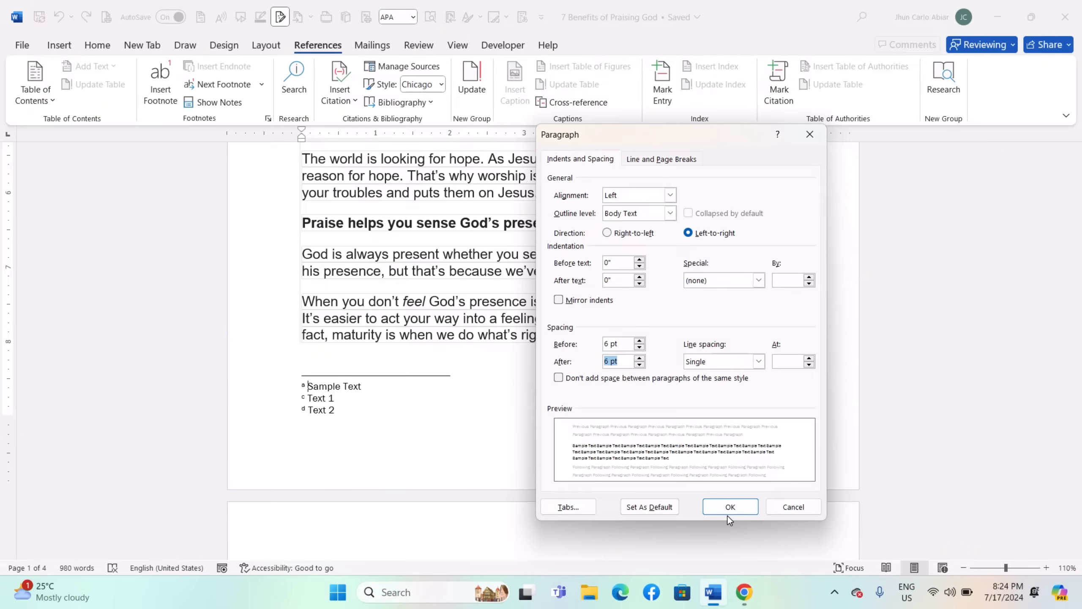
{"action": "left_click", "coordinate": [729, 507]}
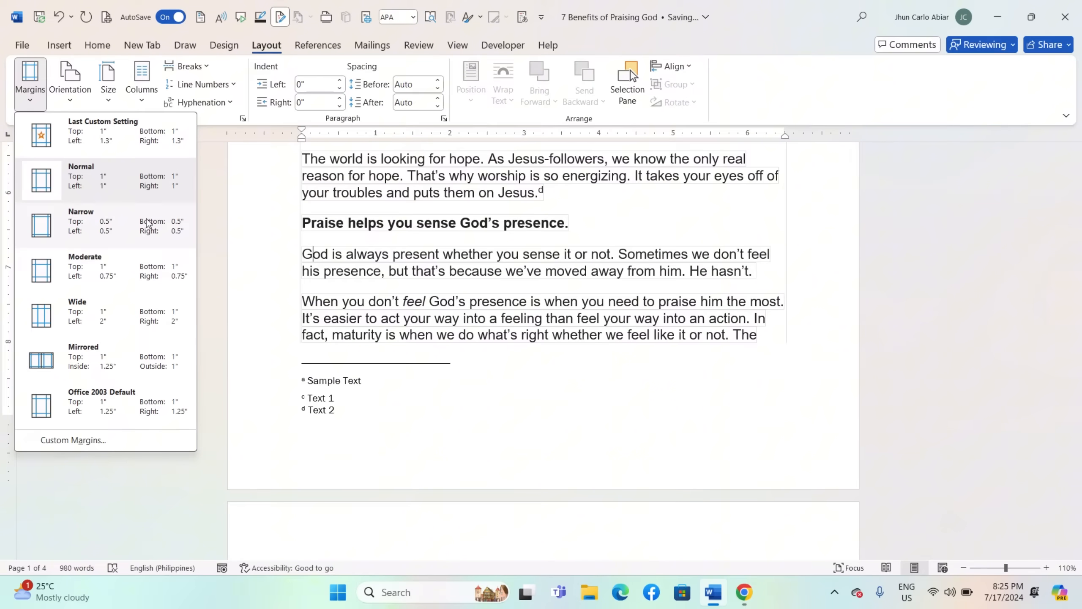
{"action": "mouse_move", "coordinate": [93, 318]}
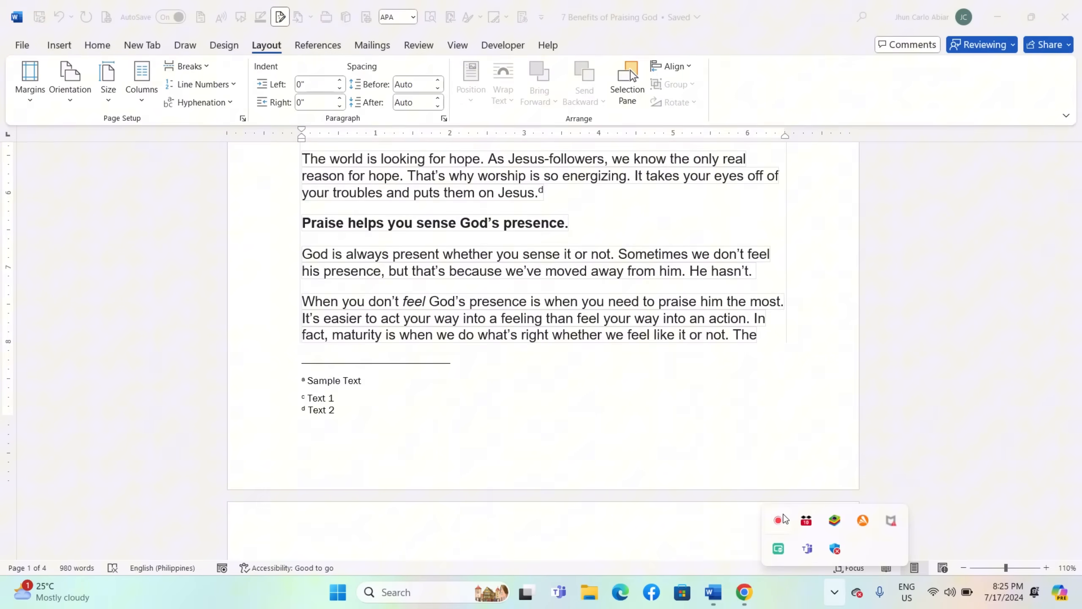
Browse the Layout tab's Margins presets without choosing one.
{"action": "left_click", "coordinate": [457, 45]}
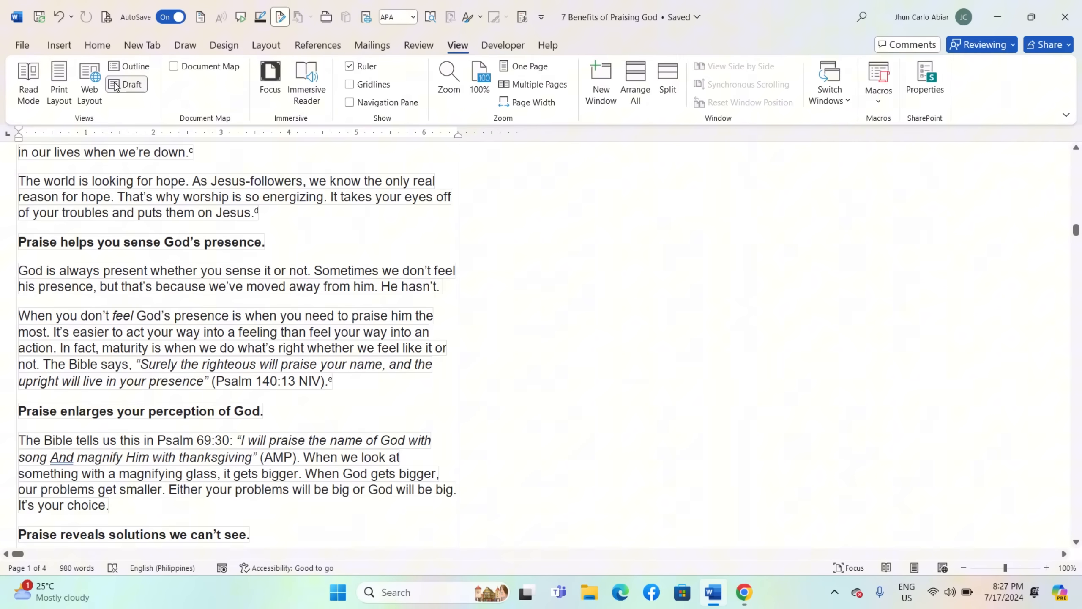
Show the footnote area via Show Notes and select Footnote Separator from its dropdown.
{"action": "left_click", "coordinate": [318, 45]}
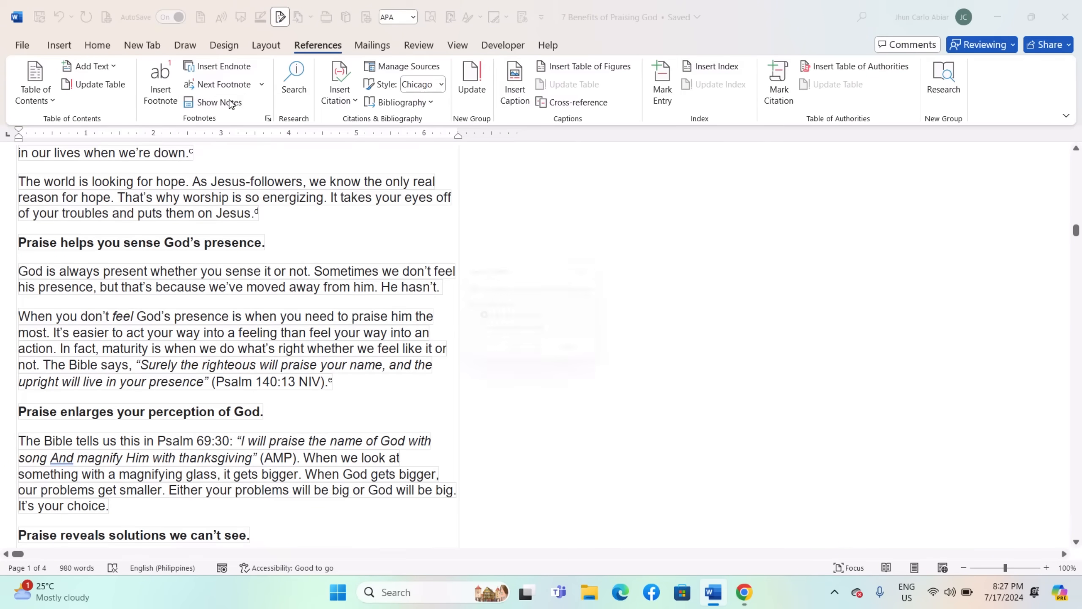
{"action": "left_click", "coordinate": [220, 102]}
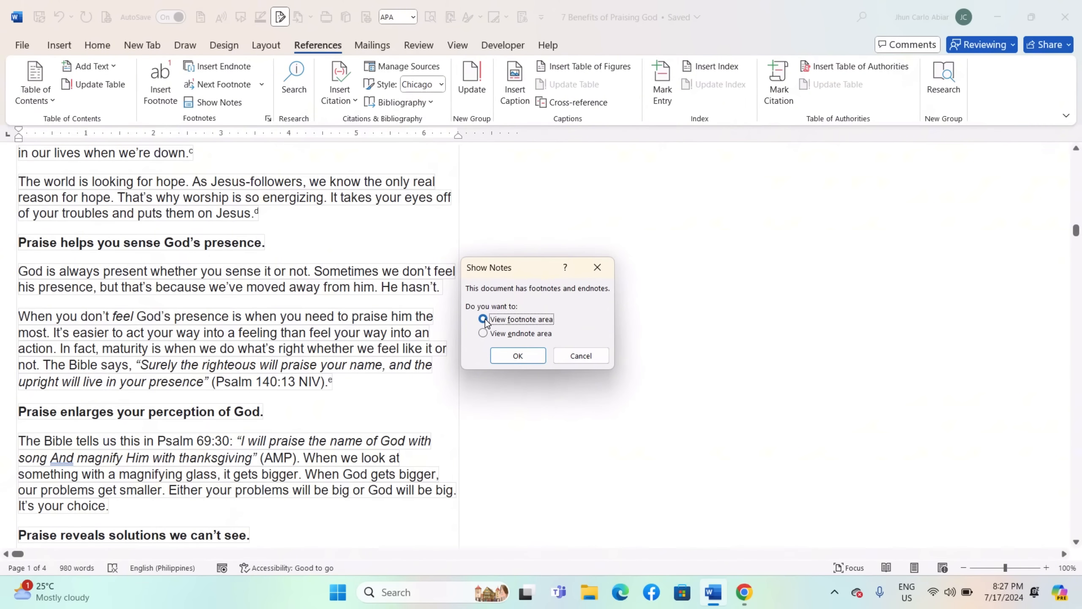
{"action": "left_click", "coordinate": [517, 355]}
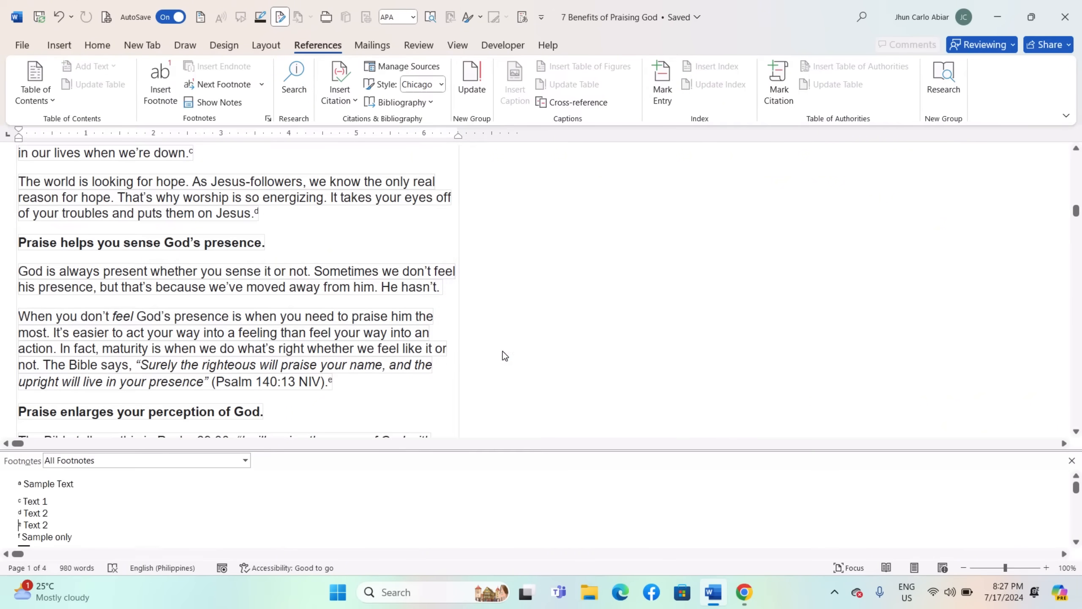
{"action": "left_click", "coordinate": [245, 461]}
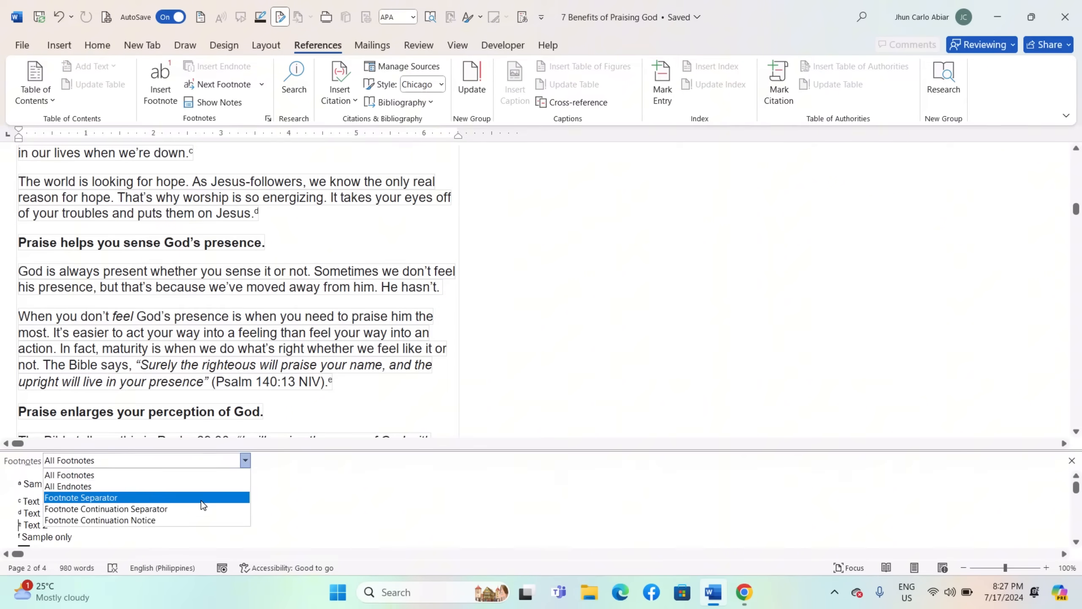
{"action": "left_click", "coordinate": [81, 497]}
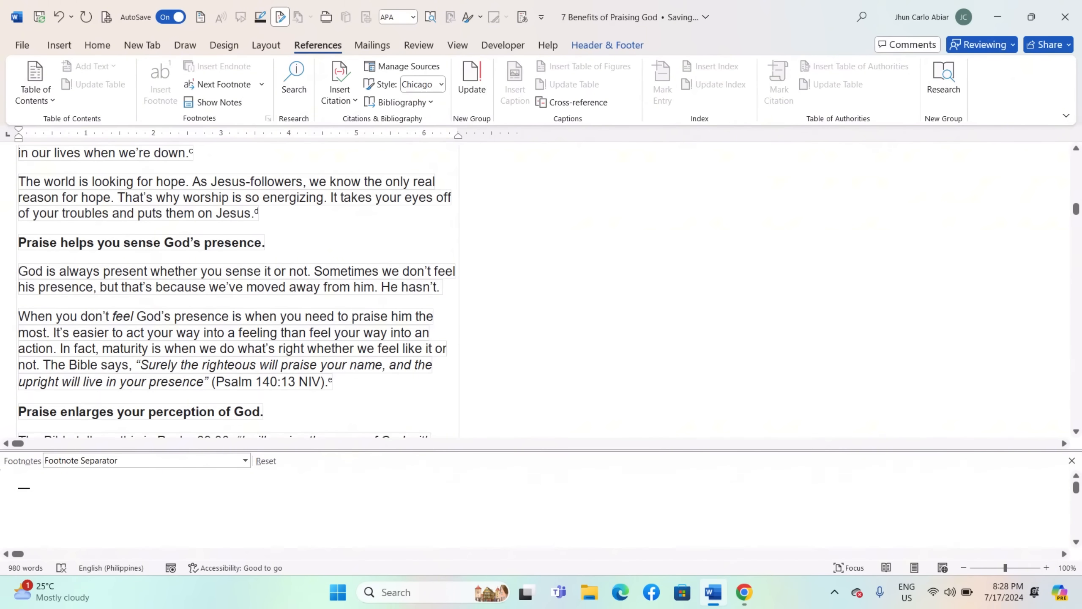
{"action": "mouse_move", "coordinate": [227, 450]}
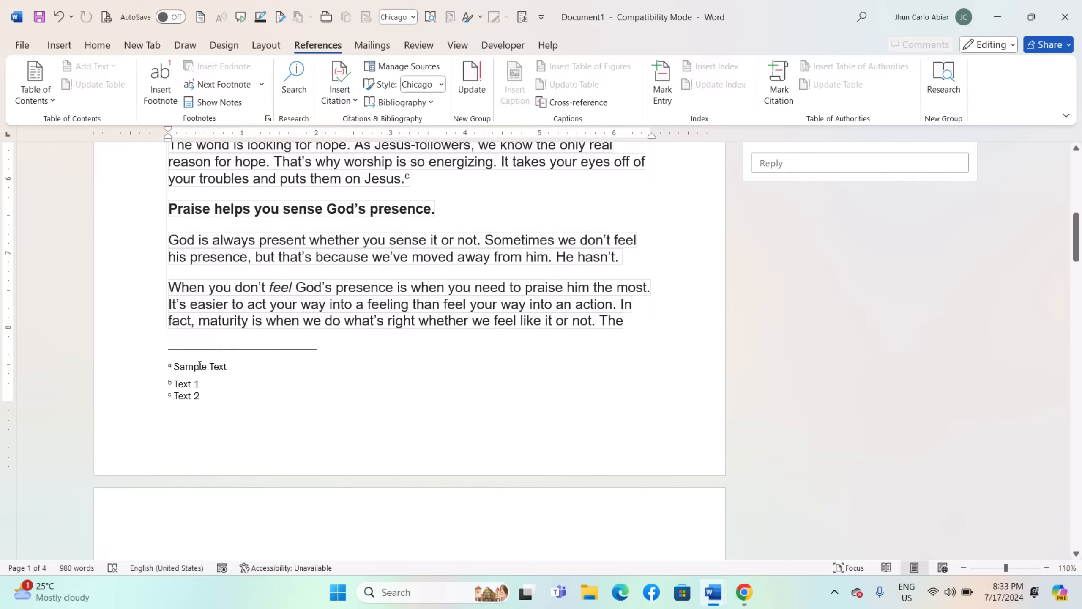
Scroll down and bring up the Document1 (Compatibility Mode) window.
{"action": "scroll", "scroll_direction": "down", "scroll_amount": 3}
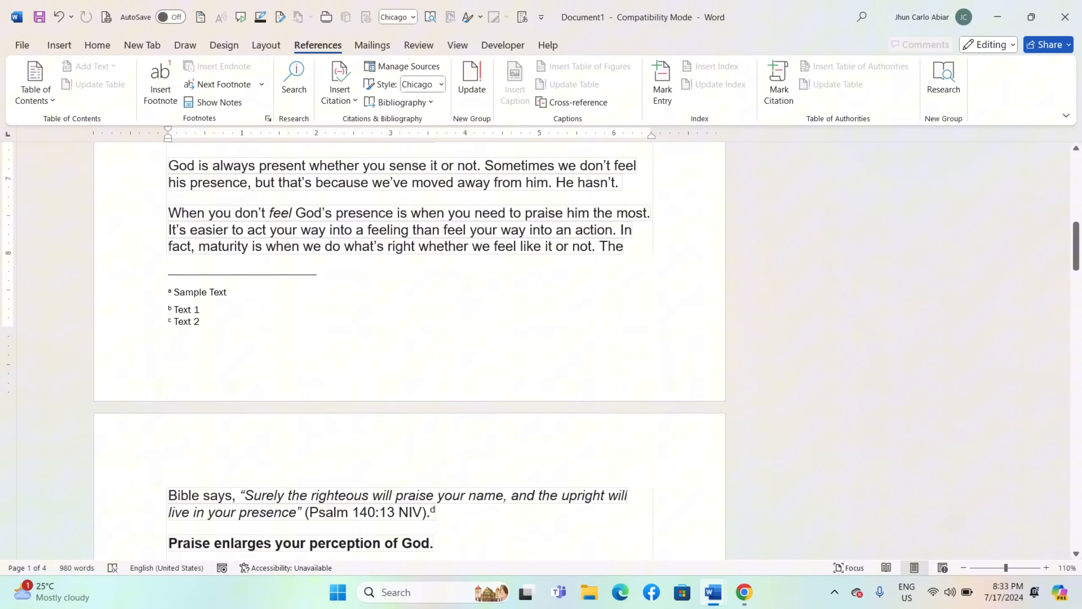
{"action": "left_click", "coordinate": [200, 291]}
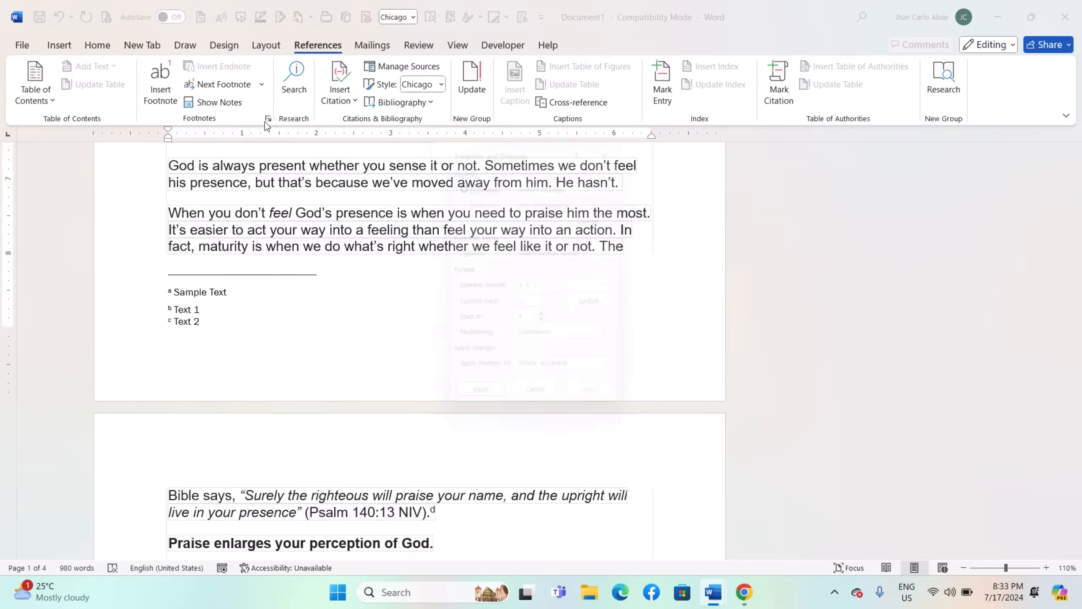
Convert Document1's footnotes to endnotes, then scroll to review the notes.
{"action": "left_click", "coordinate": [604, 215]}
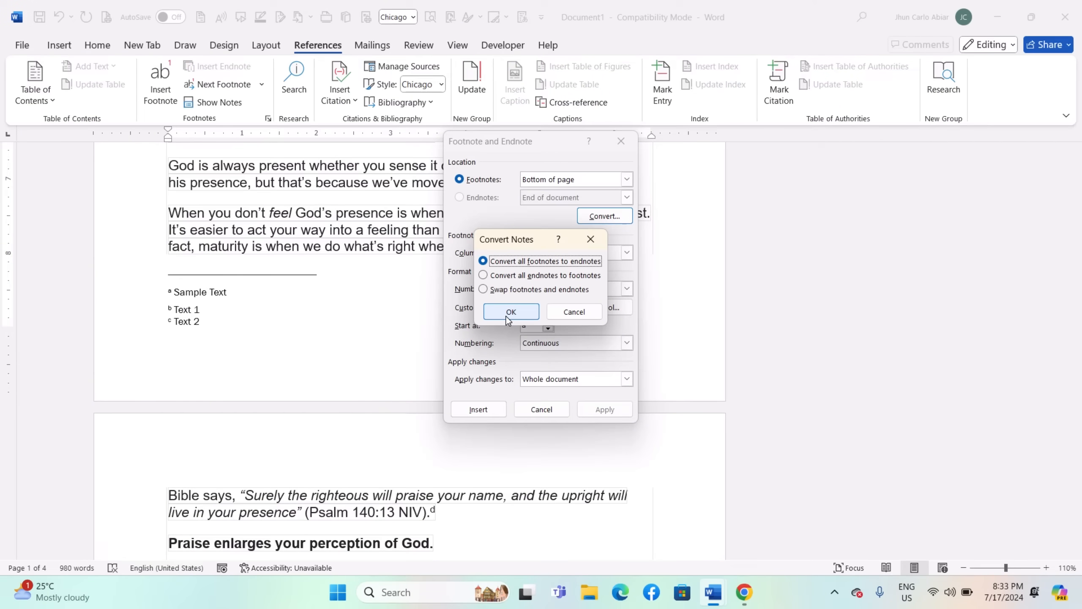
{"action": "left_click", "coordinate": [510, 311]}
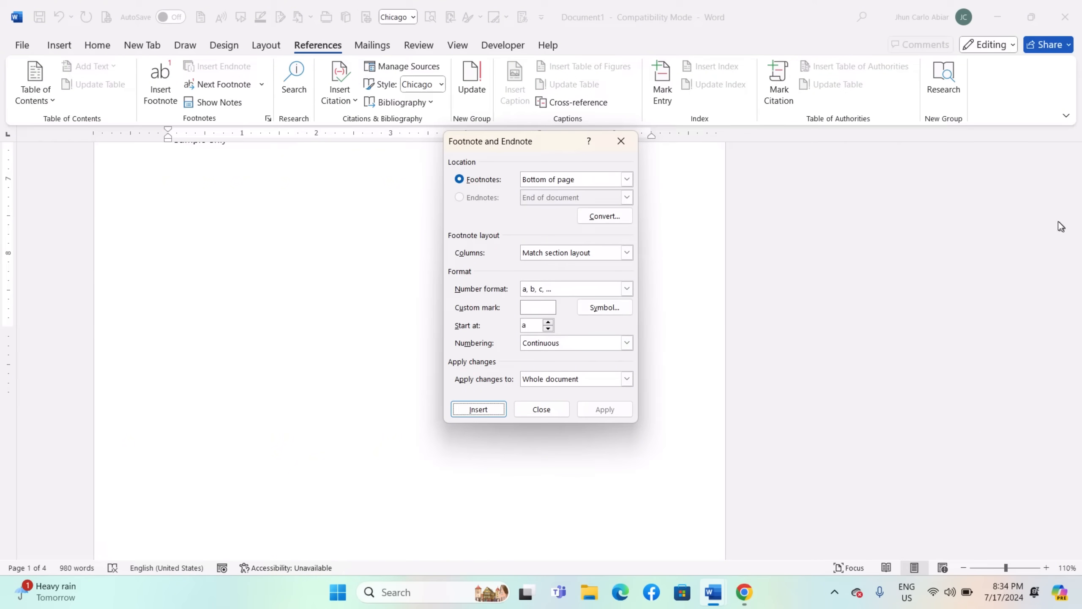
{"action": "left_click", "coordinate": [477, 409]}
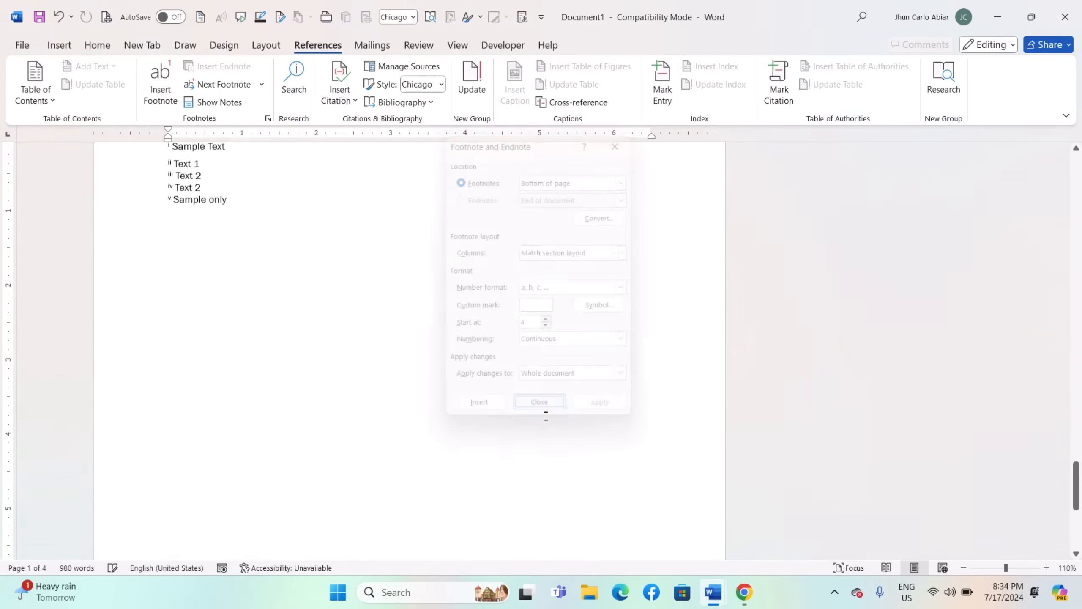
{"action": "left_click", "coordinate": [539, 401]}
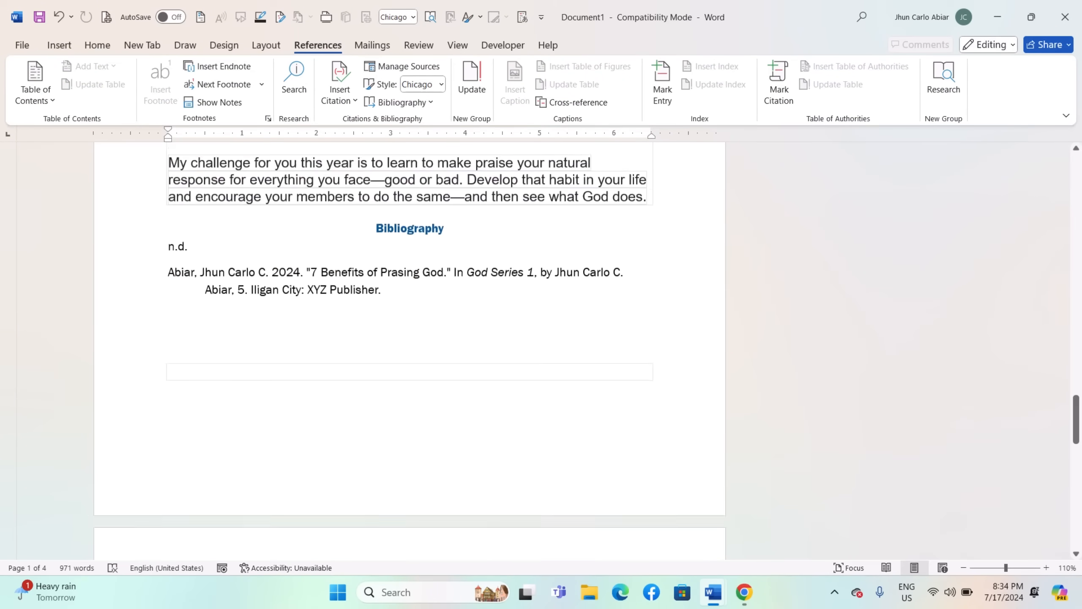
{"action": "scroll", "scroll_direction": "up", "scroll_amount": 3}
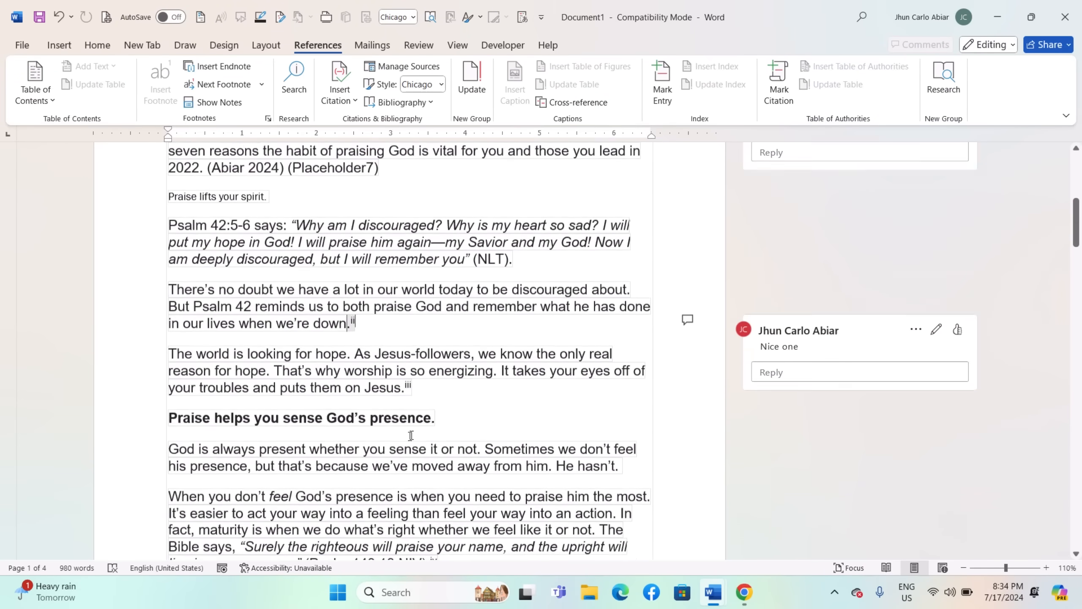
{"action": "scroll", "scroll_direction": "down", "scroll_amount": 3}
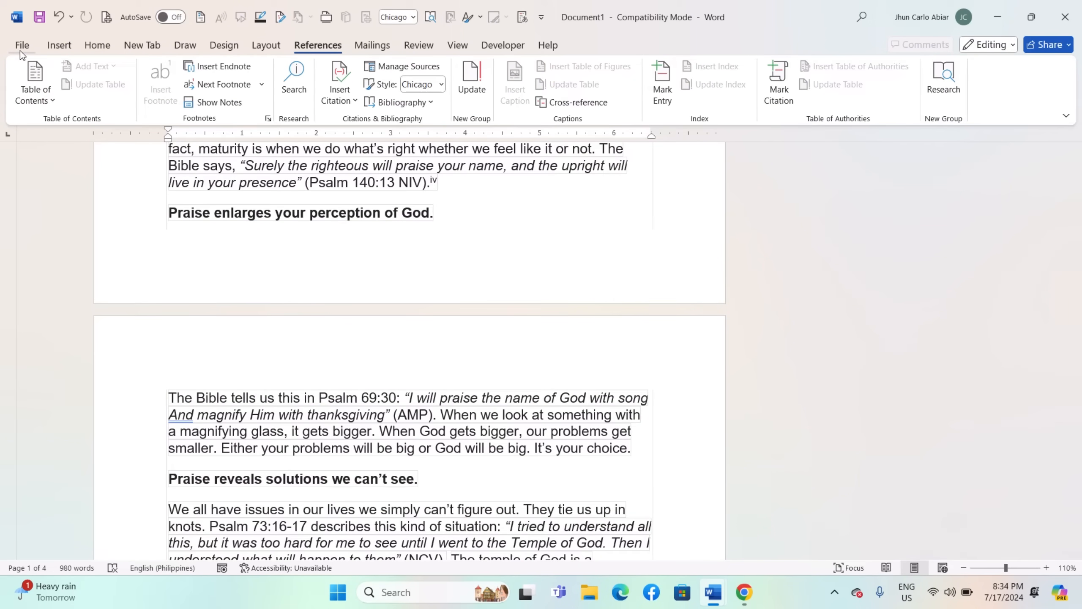
{"action": "mouse_move", "coordinate": [33, 65]}
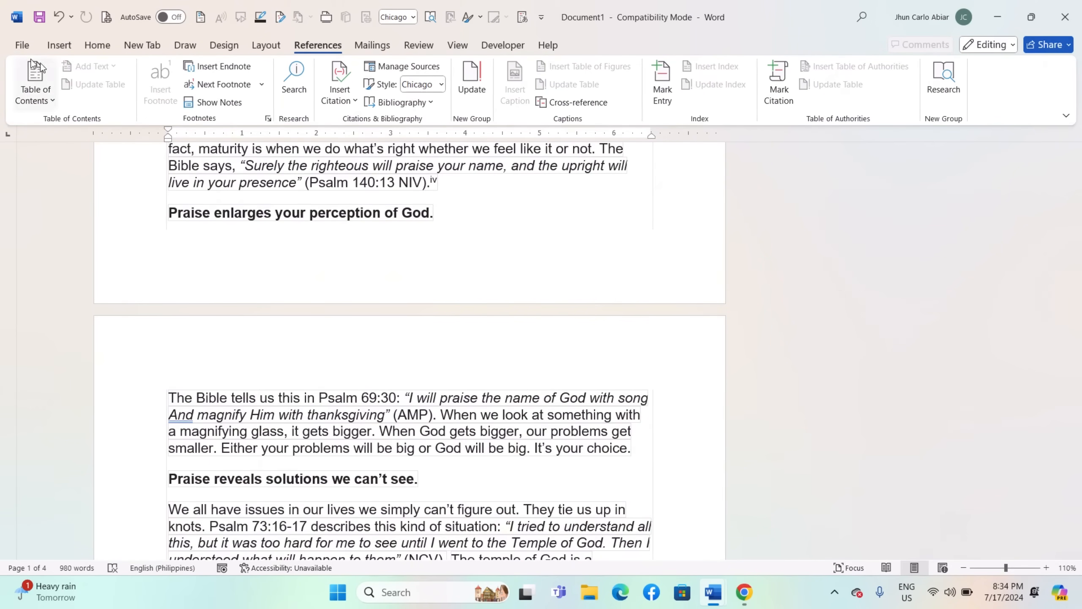
Start Save As from the File menu and pick Word Document as the file type.
{"action": "left_click", "coordinate": [22, 44]}
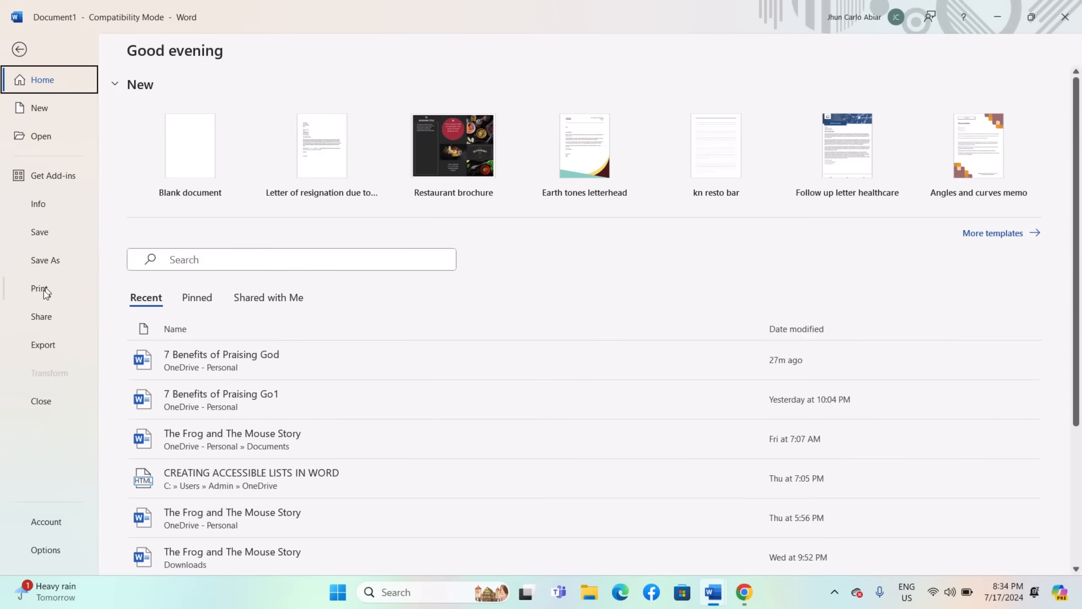
{"action": "left_click", "coordinate": [44, 261]}
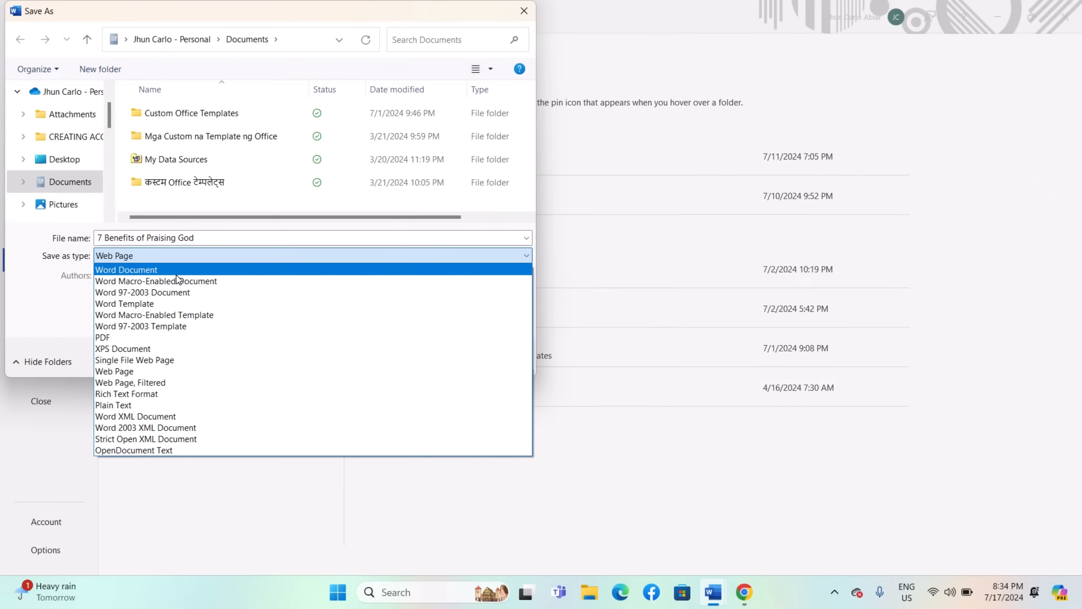
{"action": "left_click", "coordinate": [126, 269]}
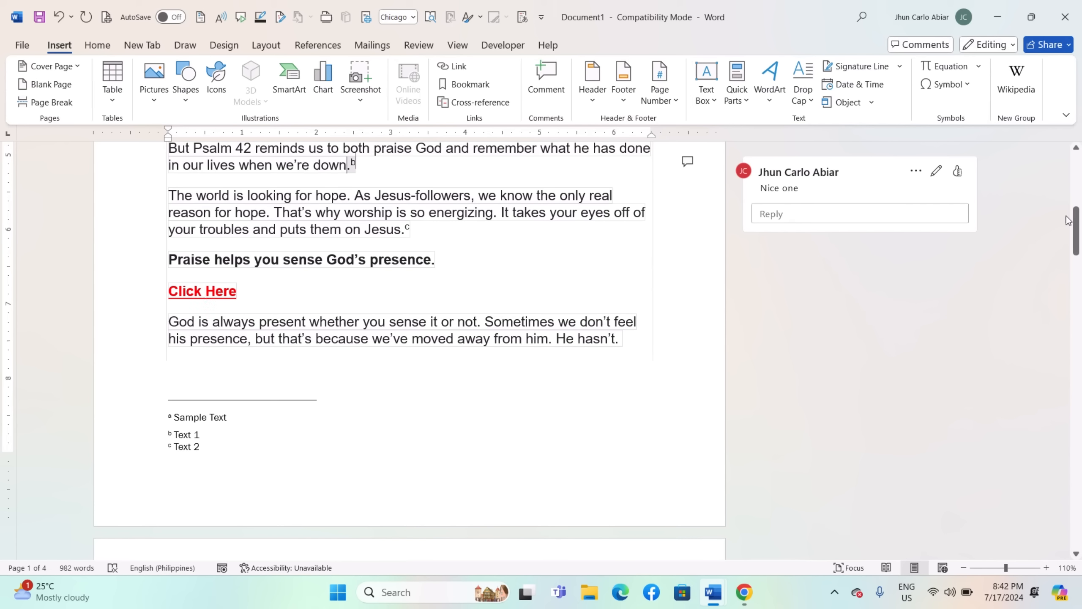
{"action": "mouse_move", "coordinate": [792, 389]}
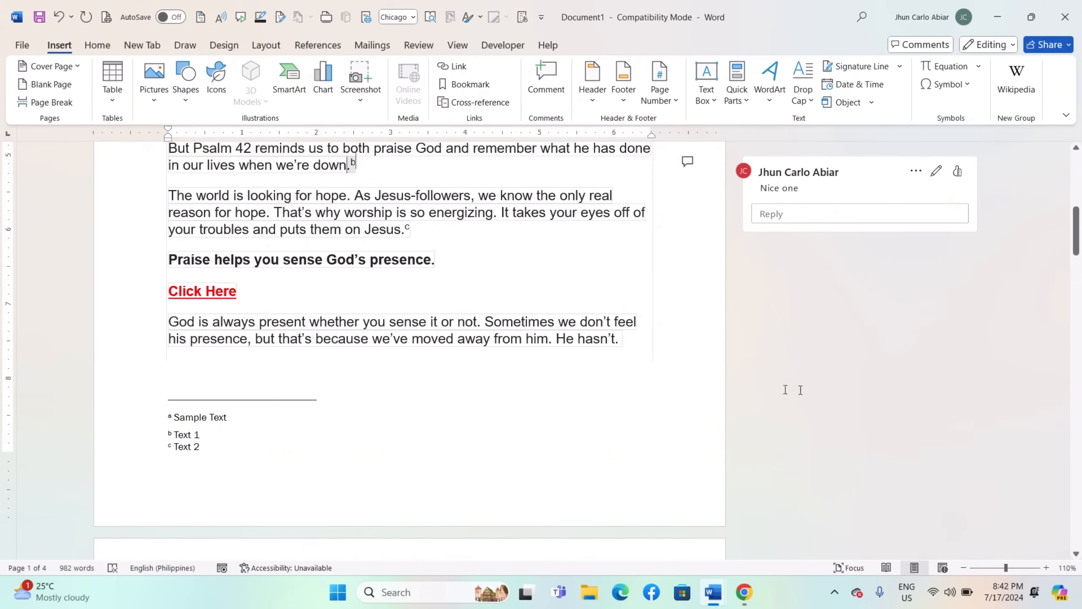
Scroll down and place the cursor inside the Click Here hyperlink.
{"action": "scroll", "scroll_direction": "down", "scroll_amount": 3}
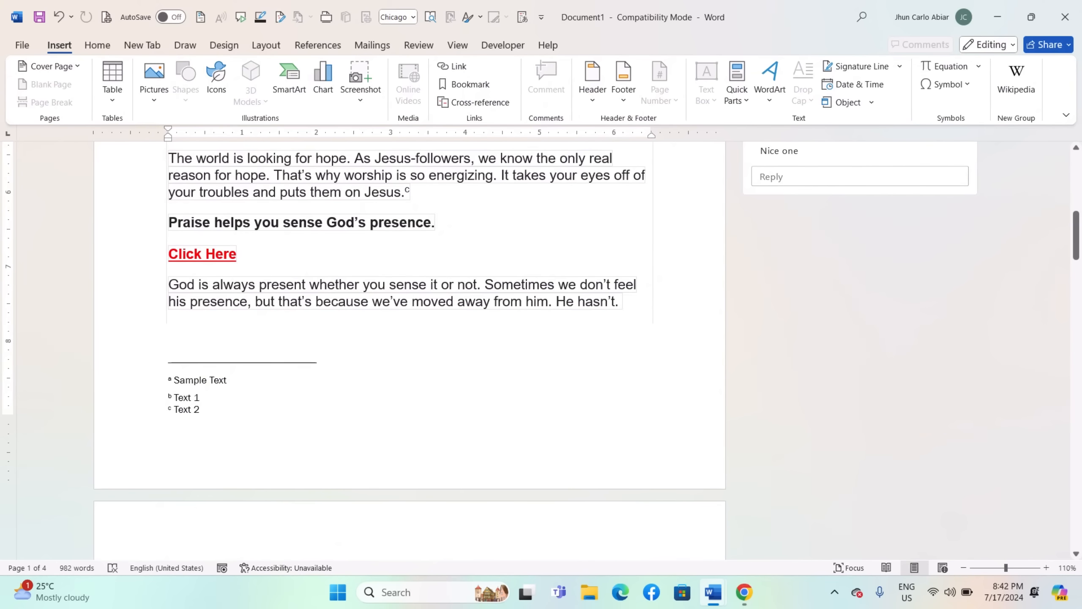
{"action": "left_click", "coordinate": [208, 380]}
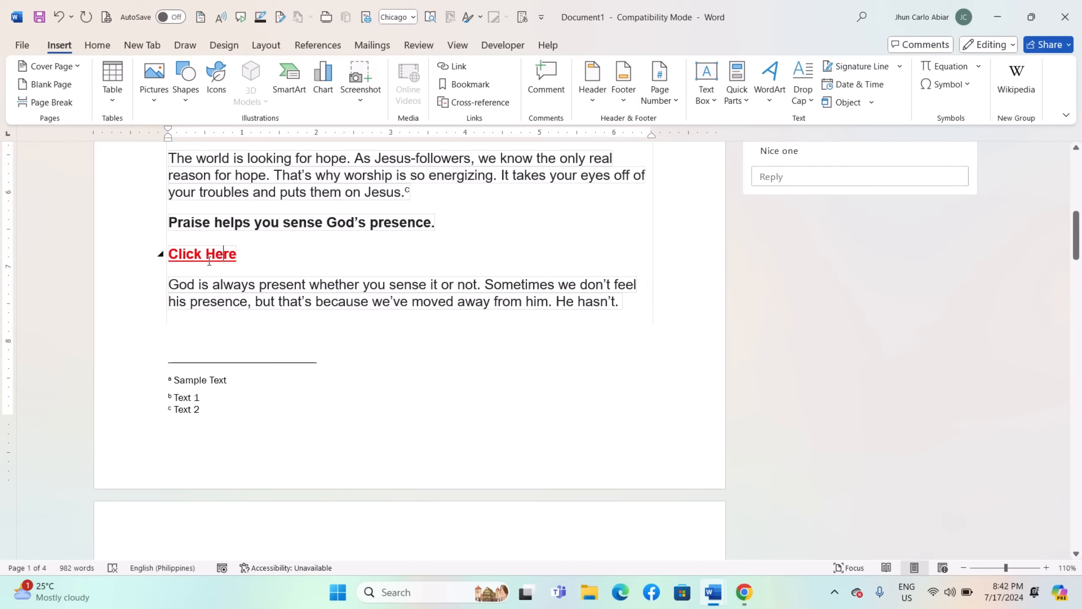
{"action": "mouse_move", "coordinate": [202, 253]}
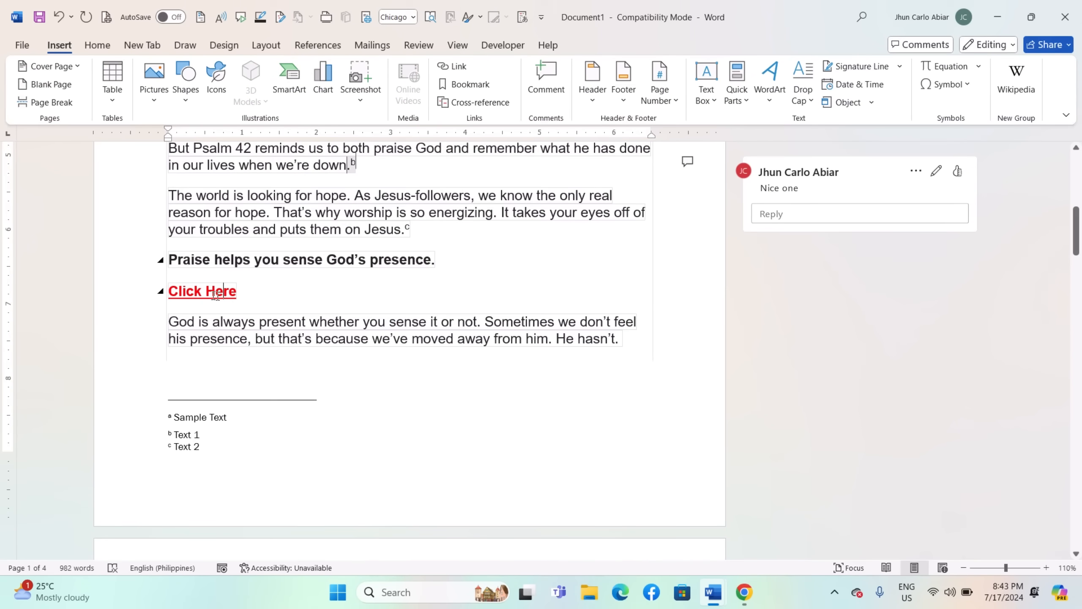
{"action": "mouse_move", "coordinate": [220, 297]}
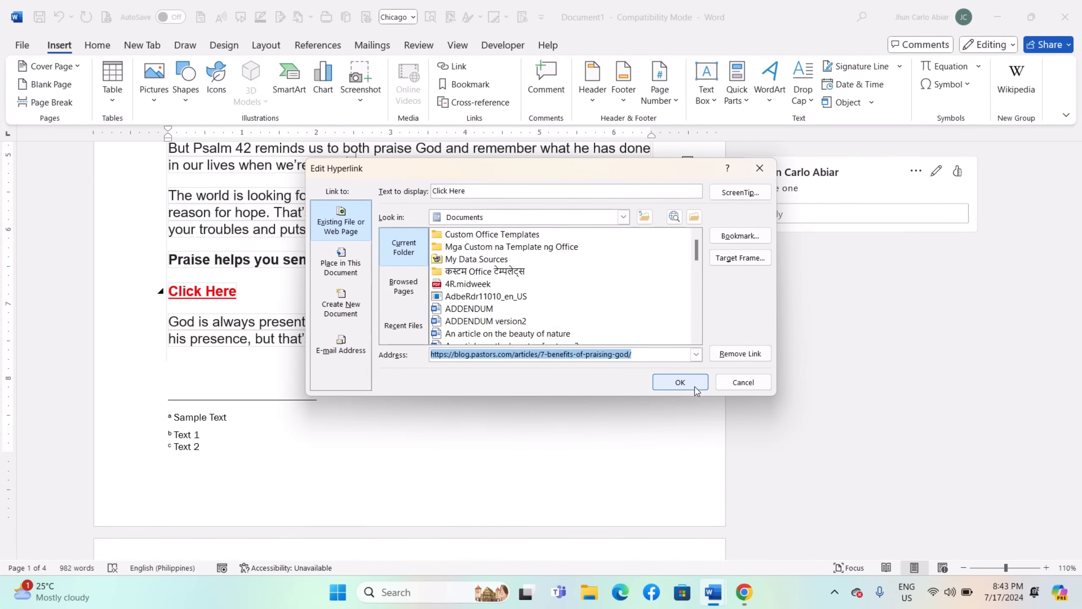
Confirm the Click Here link's unchanged web address in Edit Hyperlink.
{"action": "left_click", "coordinate": [678, 382]}
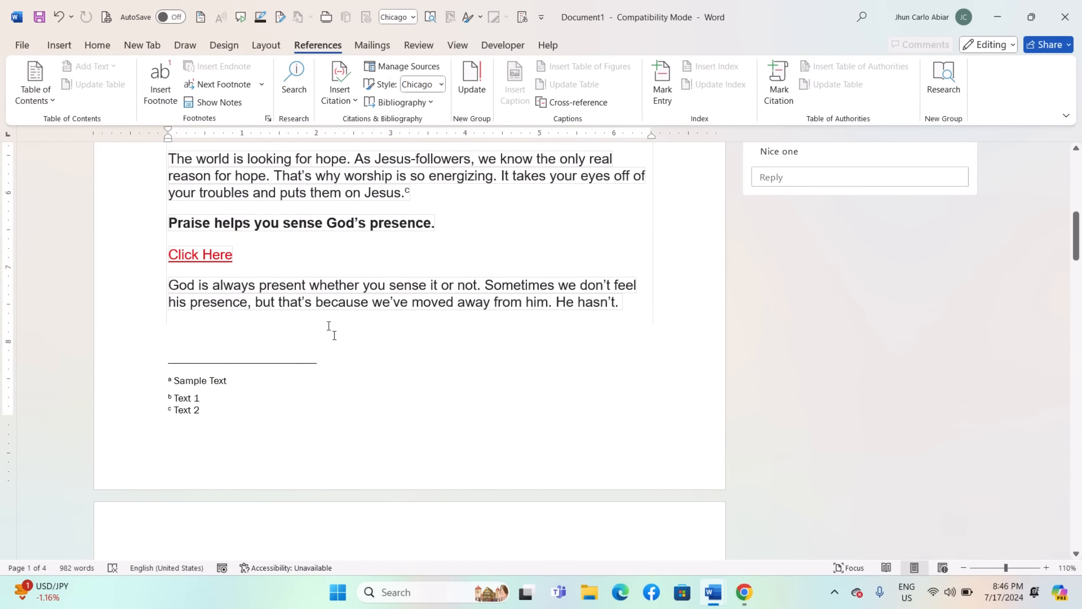
Modify the Endnote text style to italic, not bold, 11 pt, and close the Styles pane.
{"action": "left_click", "coordinate": [97, 45]}
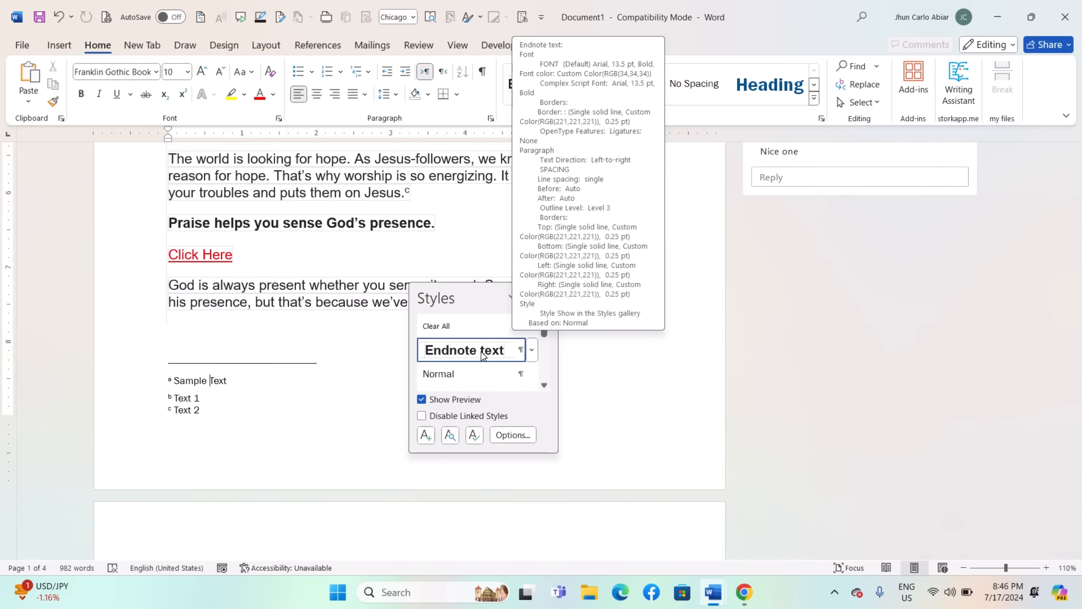
{"action": "left_click", "coordinate": [531, 350]}
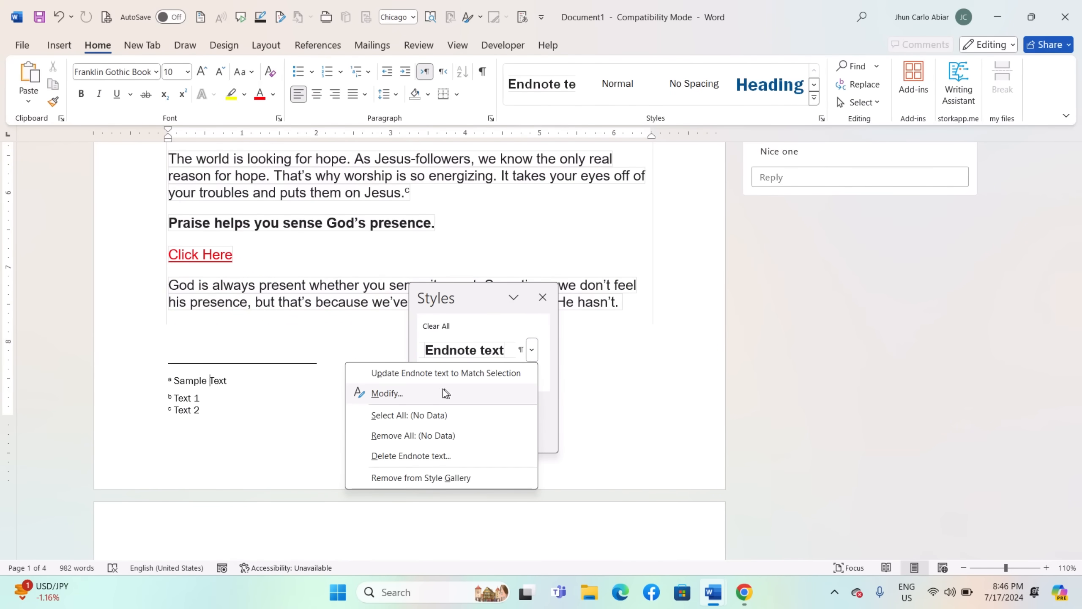
{"action": "left_click", "coordinate": [386, 392]}
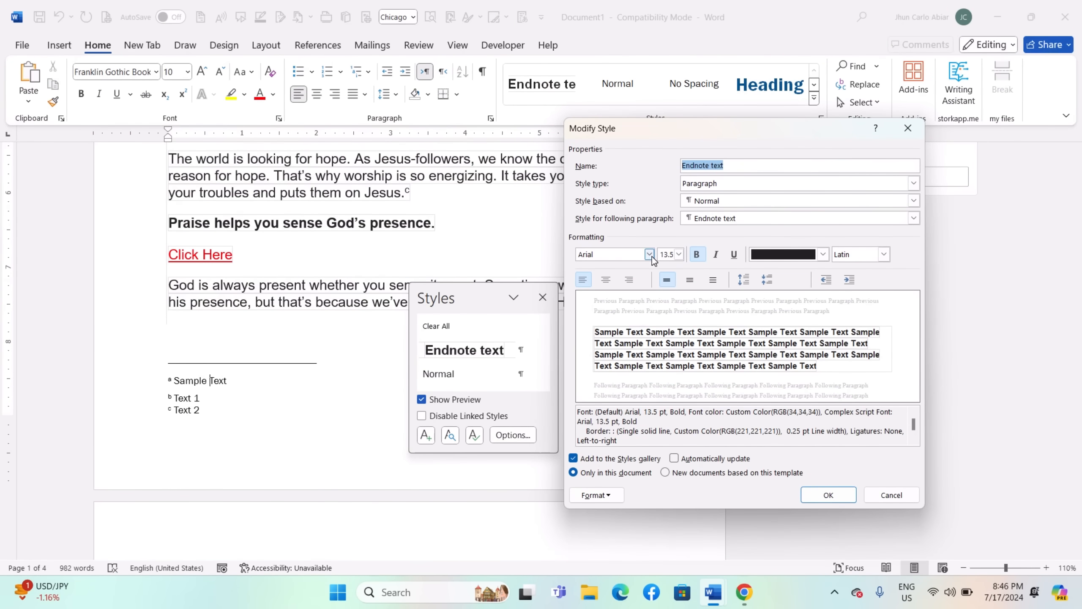
{"action": "left_click", "coordinate": [716, 254]}
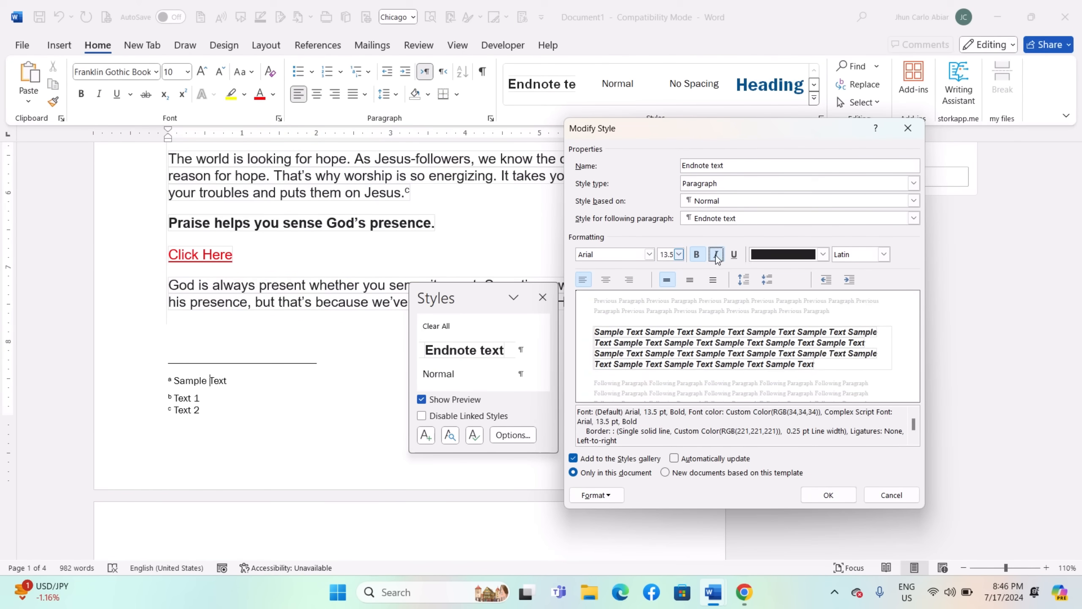
{"action": "left_click", "coordinate": [679, 254]}
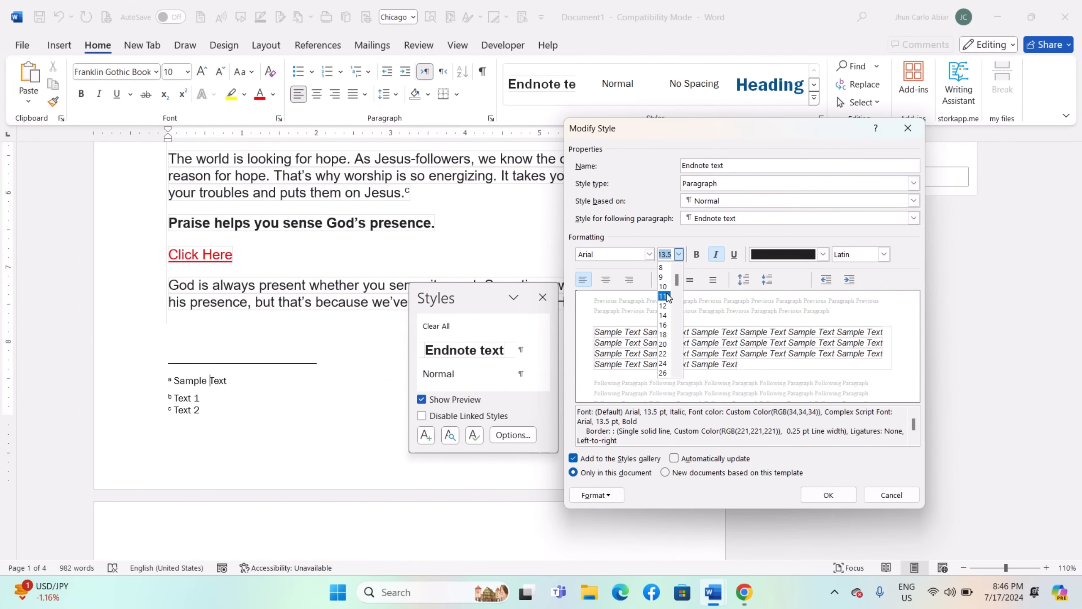
{"action": "left_click", "coordinate": [661, 296]}
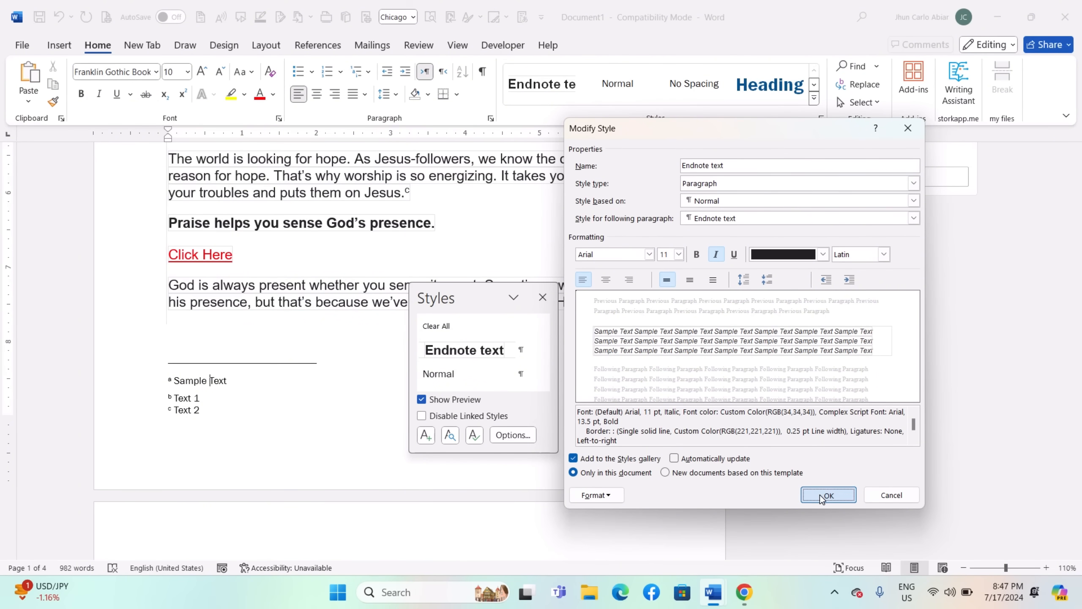
{"action": "left_click", "coordinate": [828, 495]}
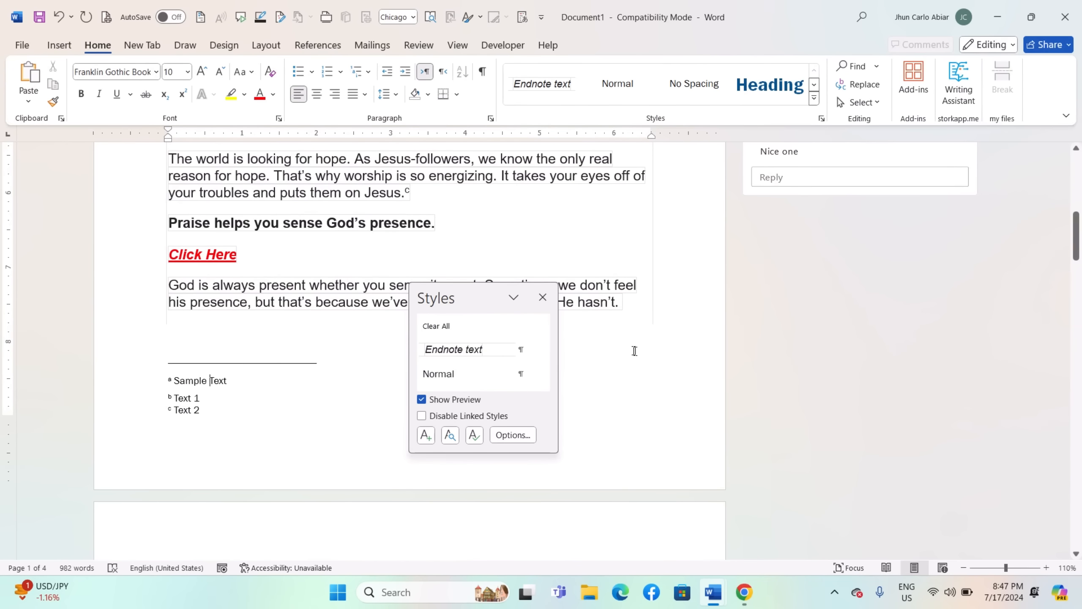
{"action": "left_click", "coordinate": [542, 297]}
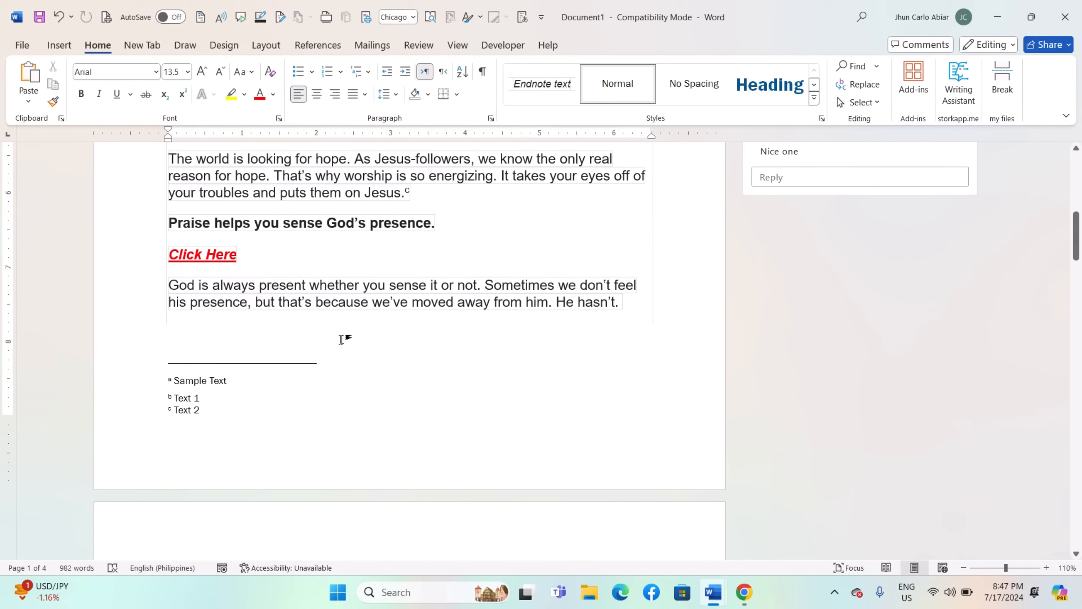
Set endnotes to End of document in the Footnote and Endnote dialog and insert one.
{"action": "left_click", "coordinate": [318, 45]}
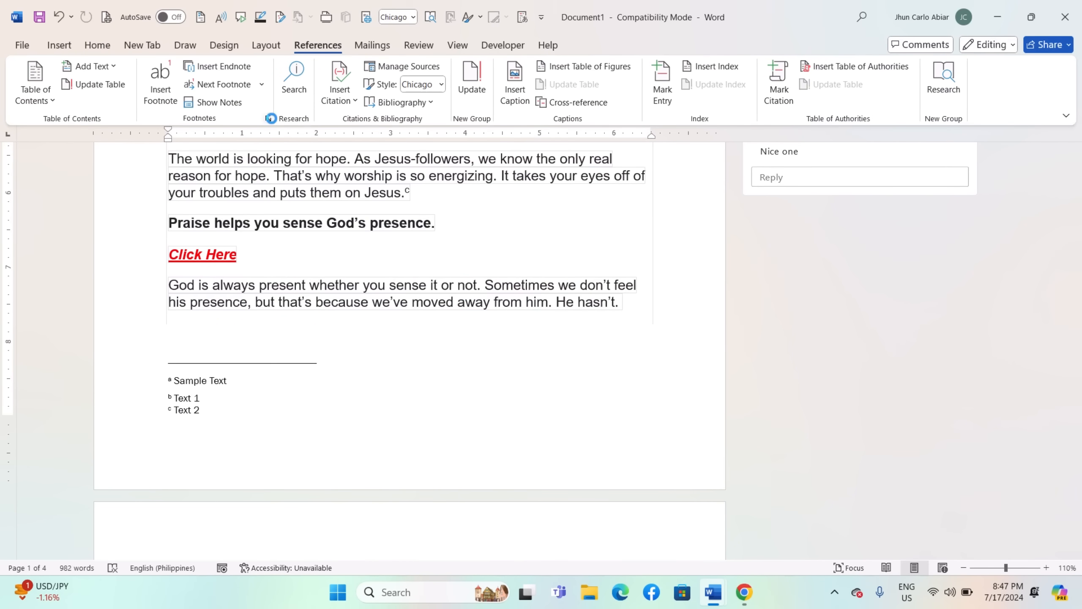
{"action": "left_click", "coordinate": [266, 118]}
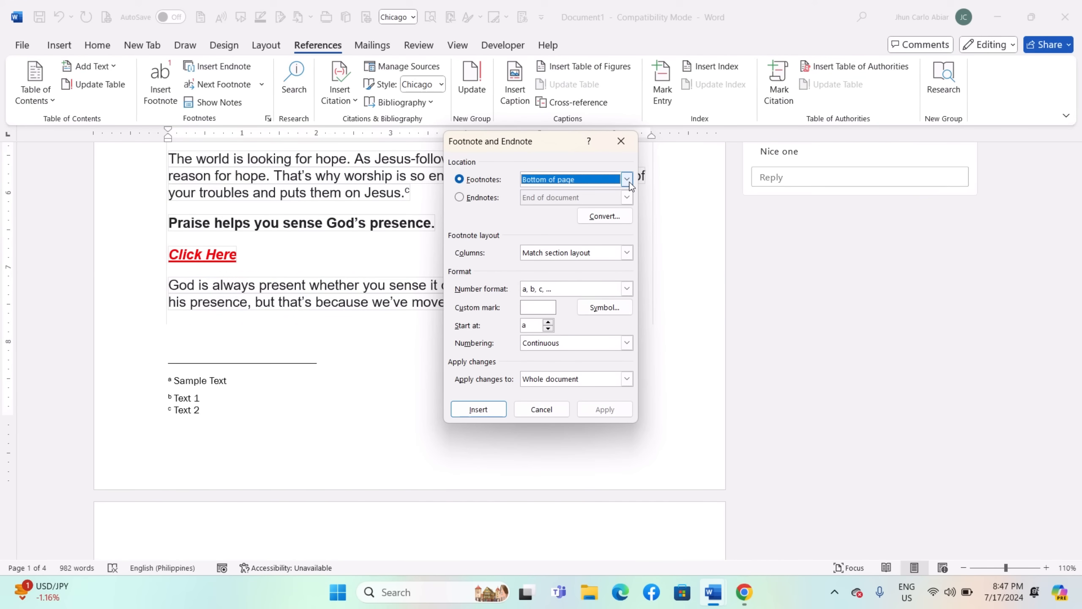
{"action": "left_click", "coordinate": [625, 178]}
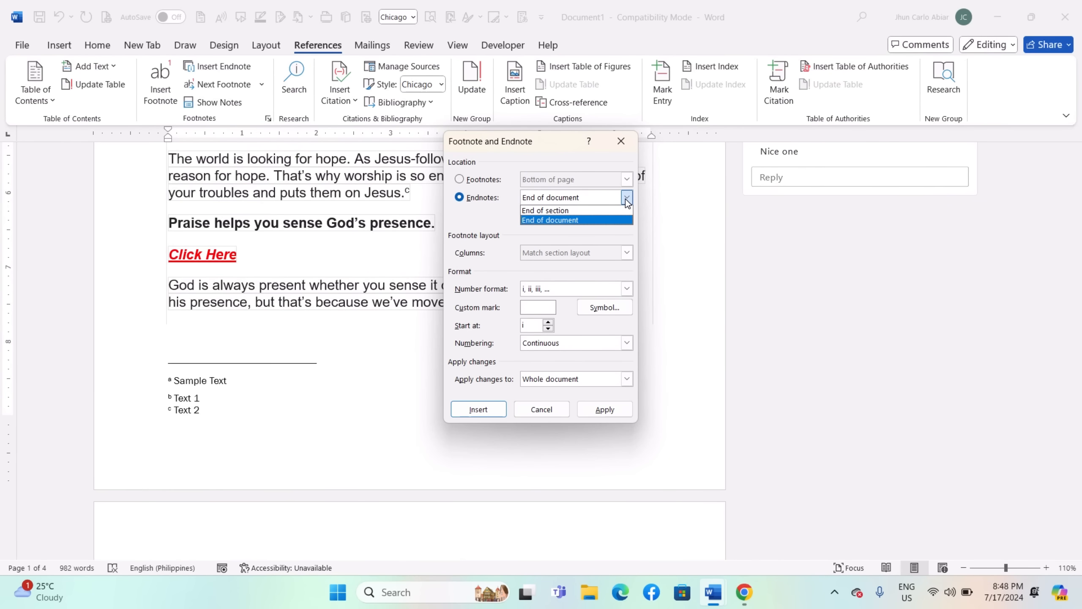
{"action": "mouse_move", "coordinate": [610, 222]}
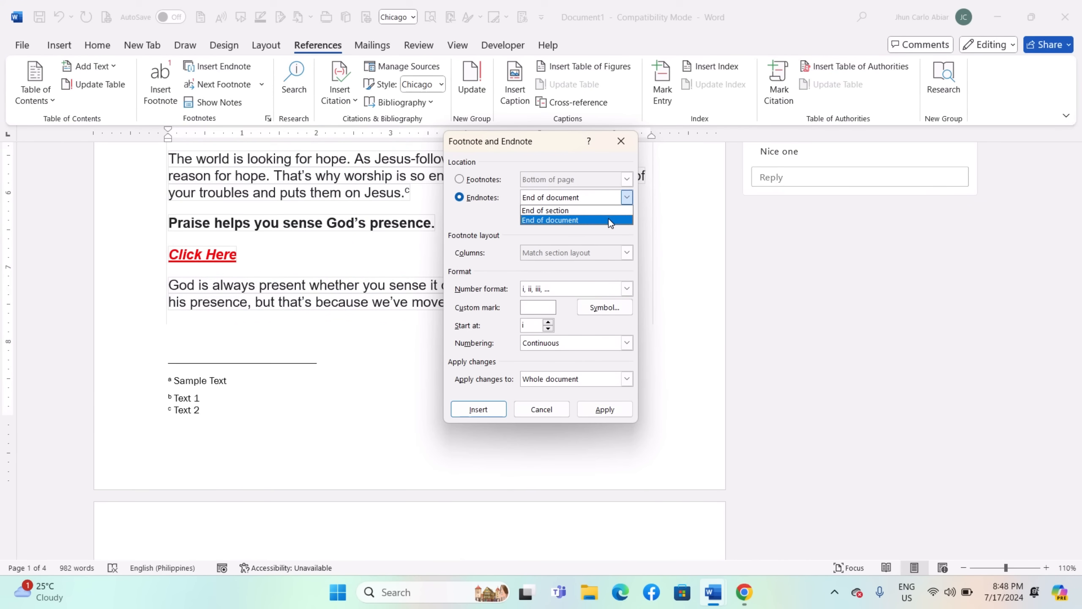
{"action": "left_click", "coordinate": [550, 220]}
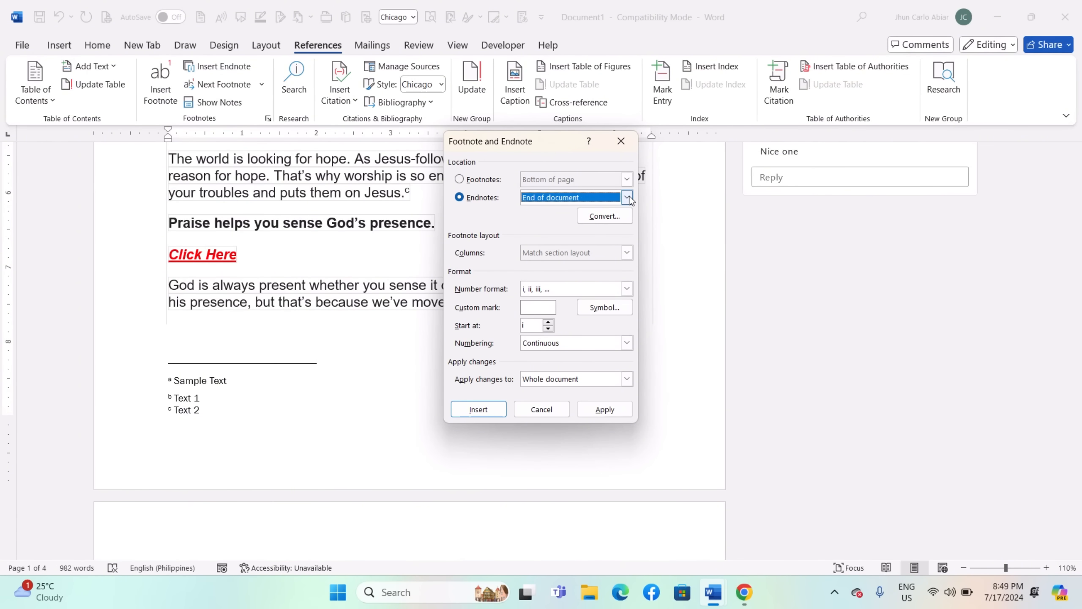
{"action": "left_click", "coordinate": [626, 197]}
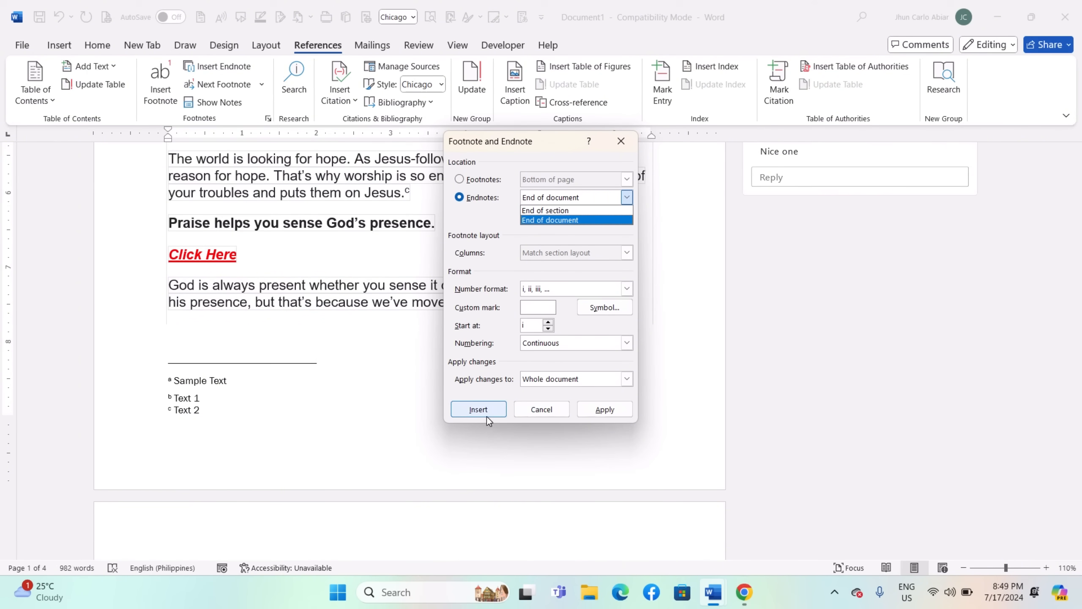
{"action": "left_click", "coordinate": [477, 409]}
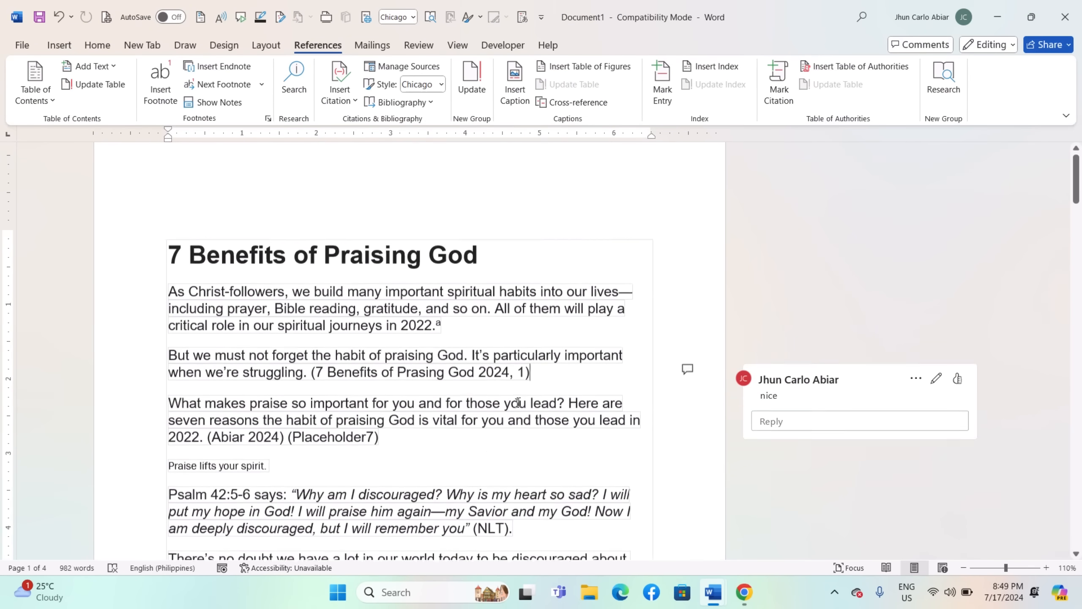
{"action": "scroll", "scroll_direction": "down", "scroll_amount": 3}
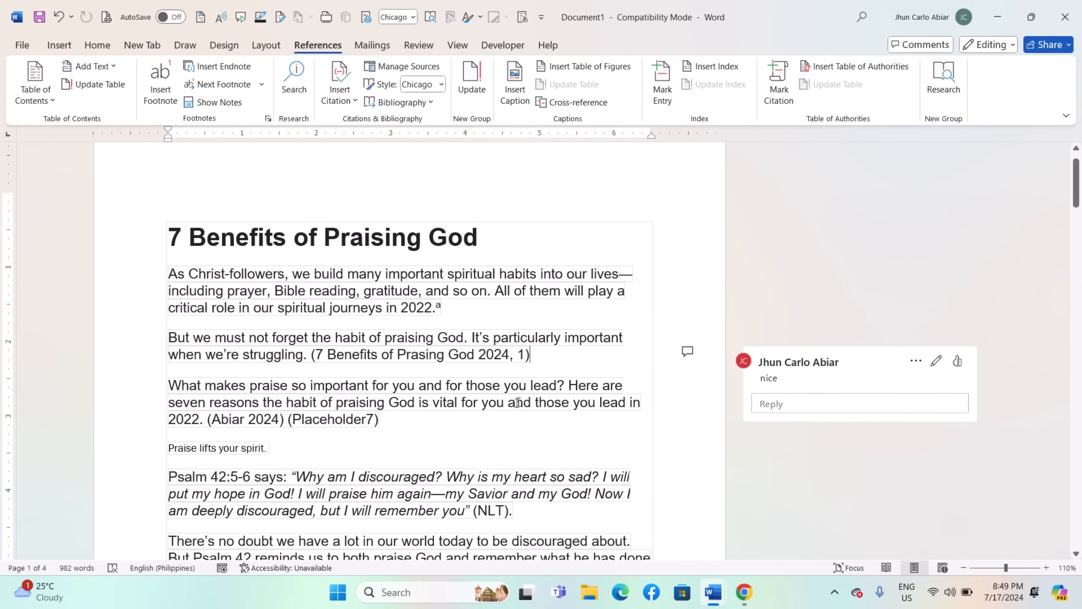